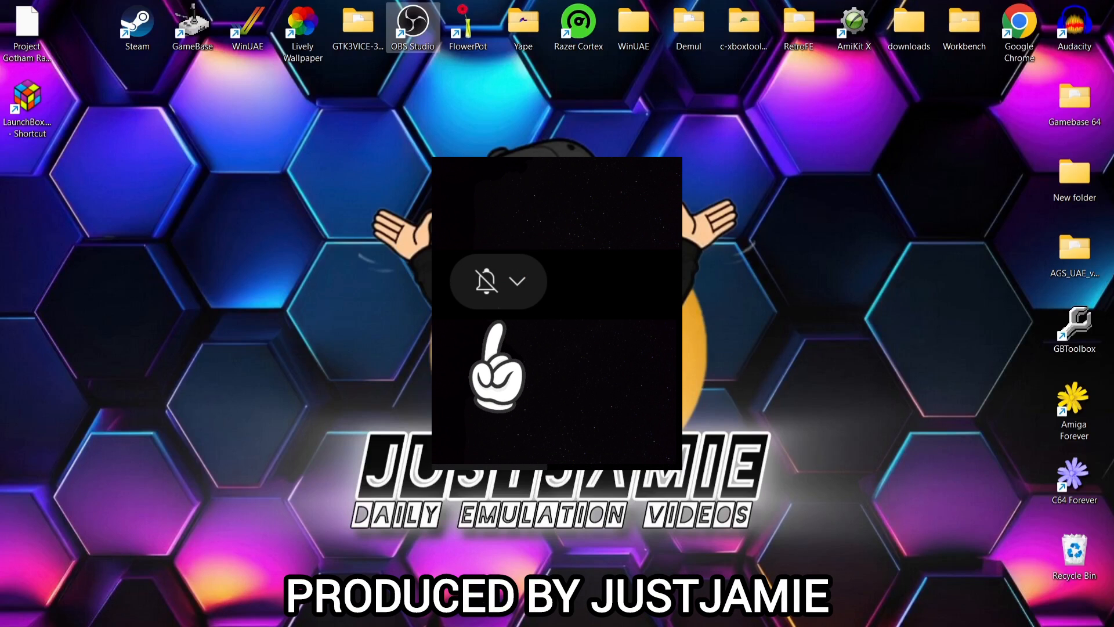
# Download the xenia_canary.zip asset from the canary_experimental release on GitHub.
pyautogui.click(516, 281)
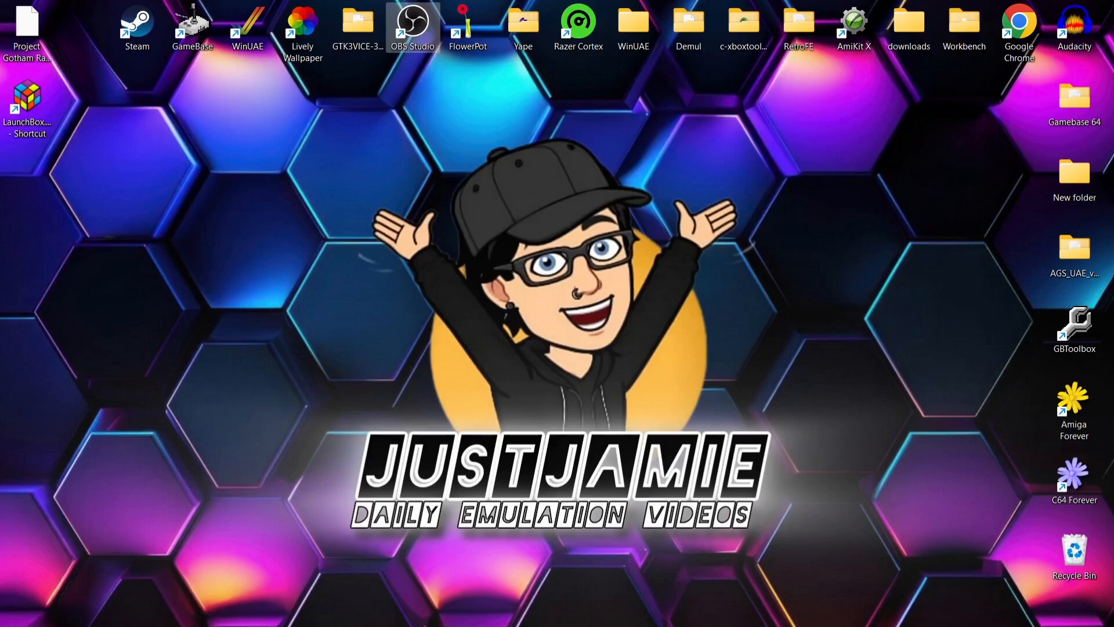
pyautogui.moveTo(628, 622)
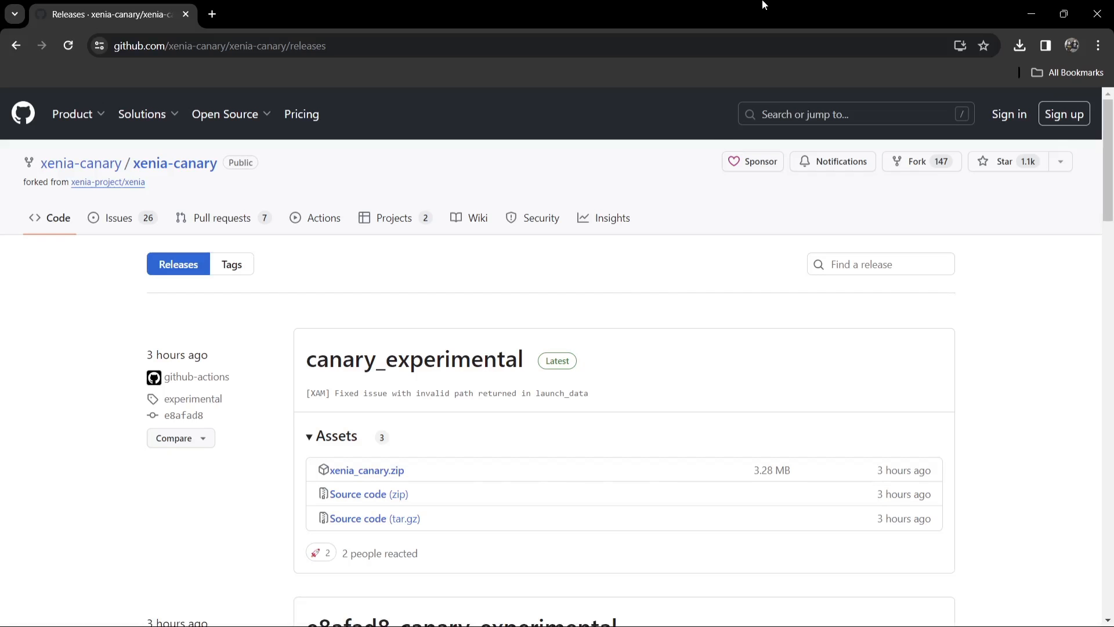
pyautogui.moveTo(514, 467)
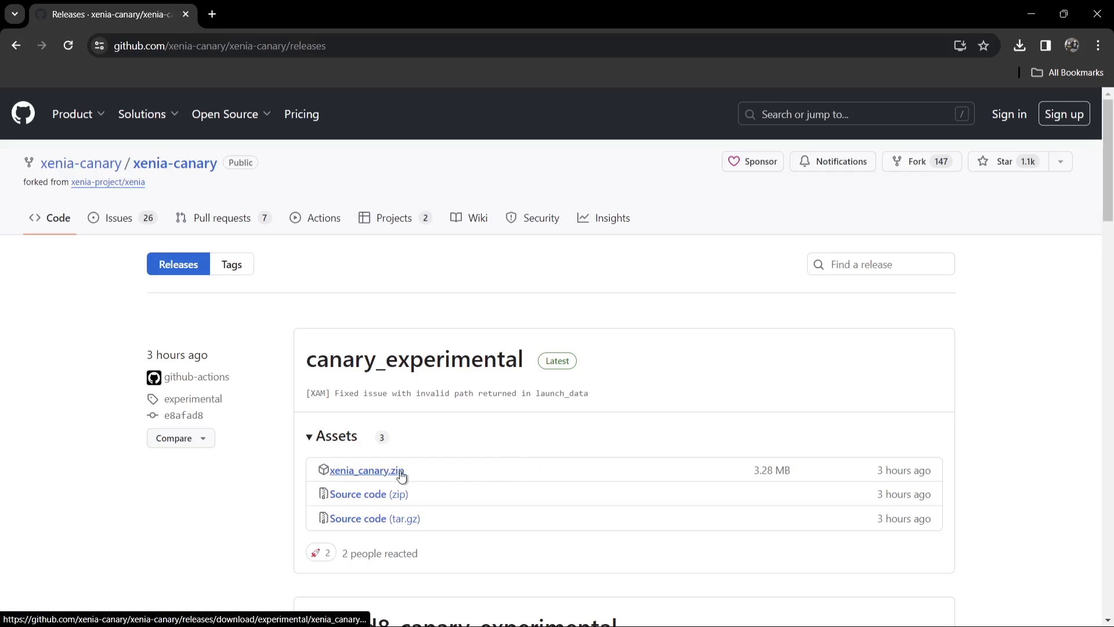
pyautogui.click(366, 470)
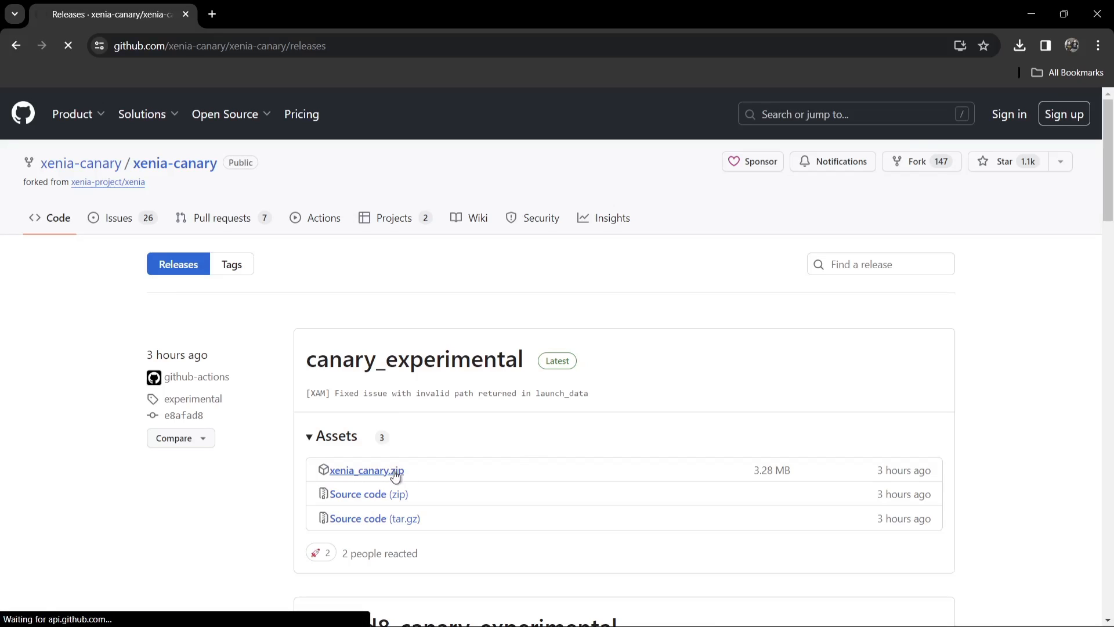
pyautogui.click(366, 470)
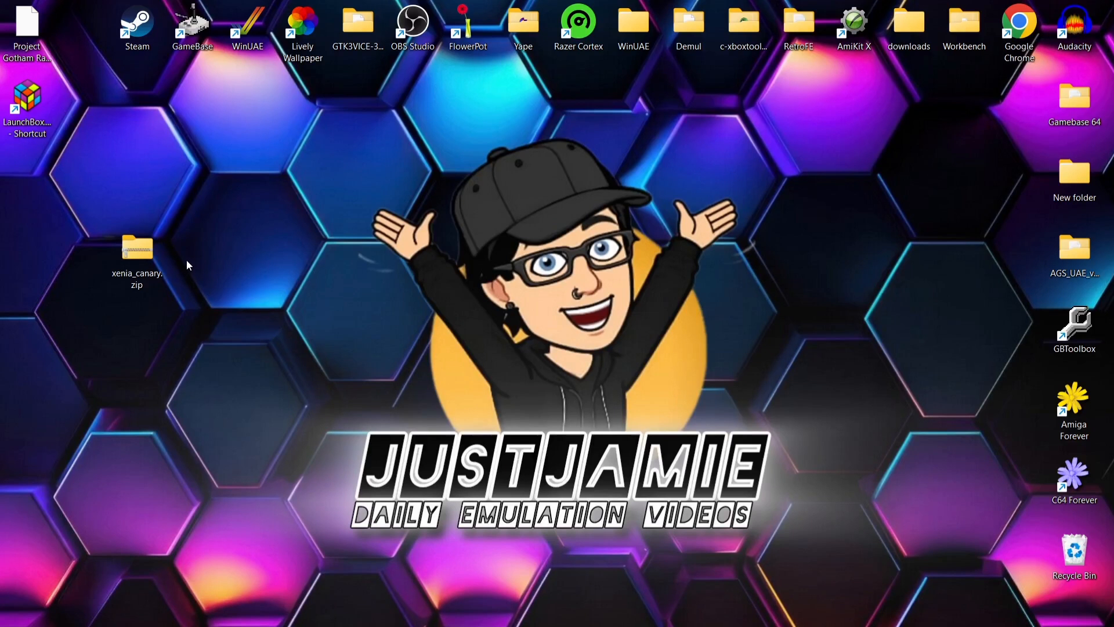
pyautogui.moveTo(137, 256)
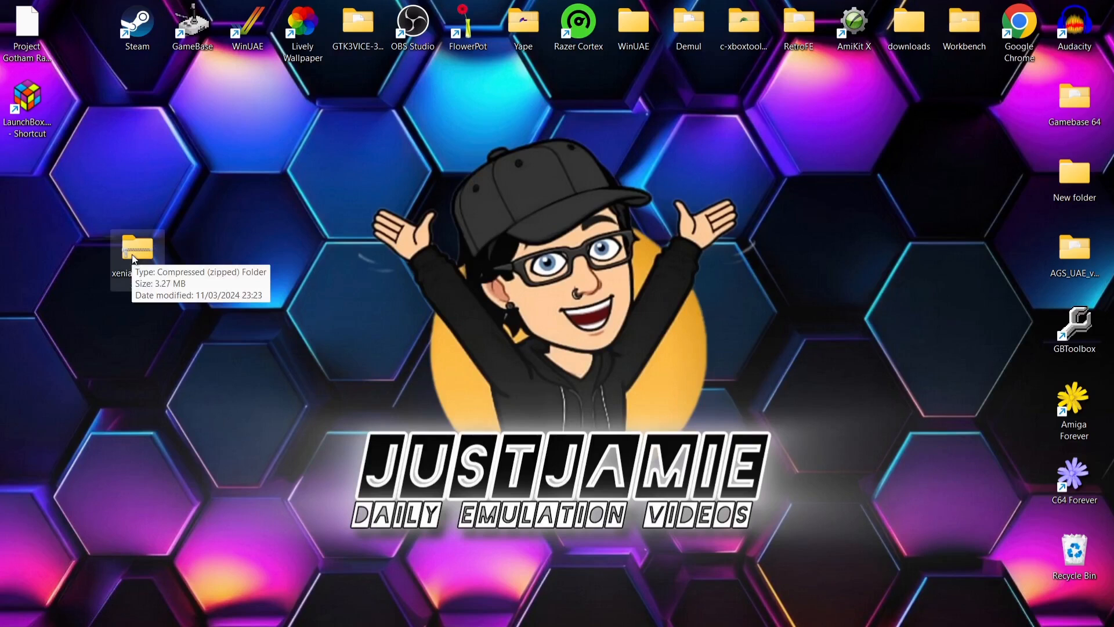
# Create a desktop folder named xenia and move LICENSE and xenia_canary.exe from the zip into it.
pyautogui.doubleClick(137, 249)
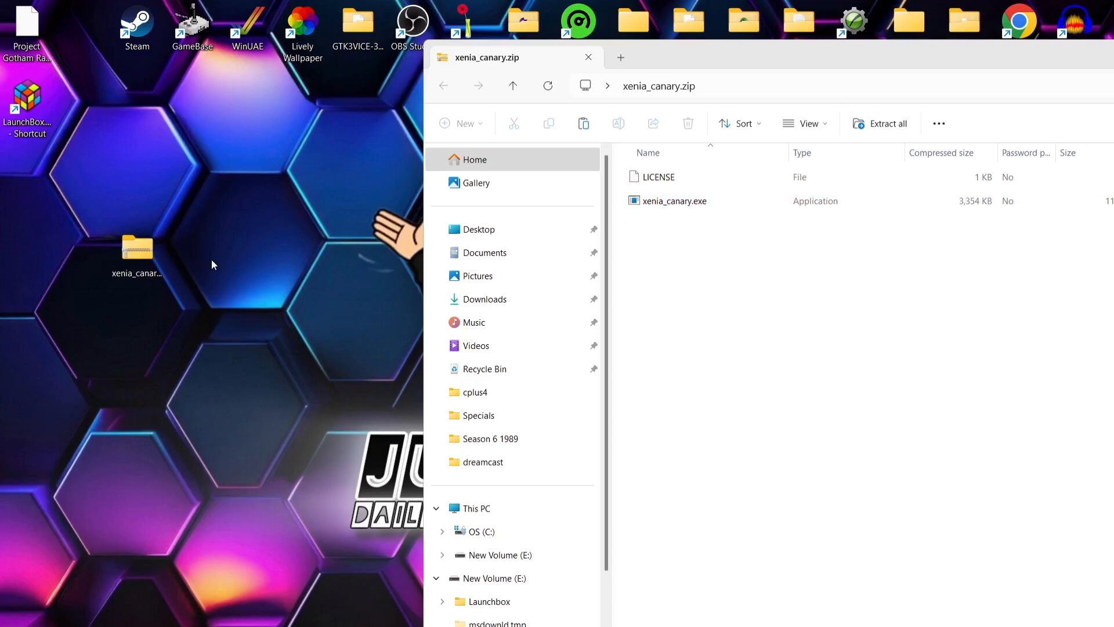
pyautogui.rightClick(213, 267)
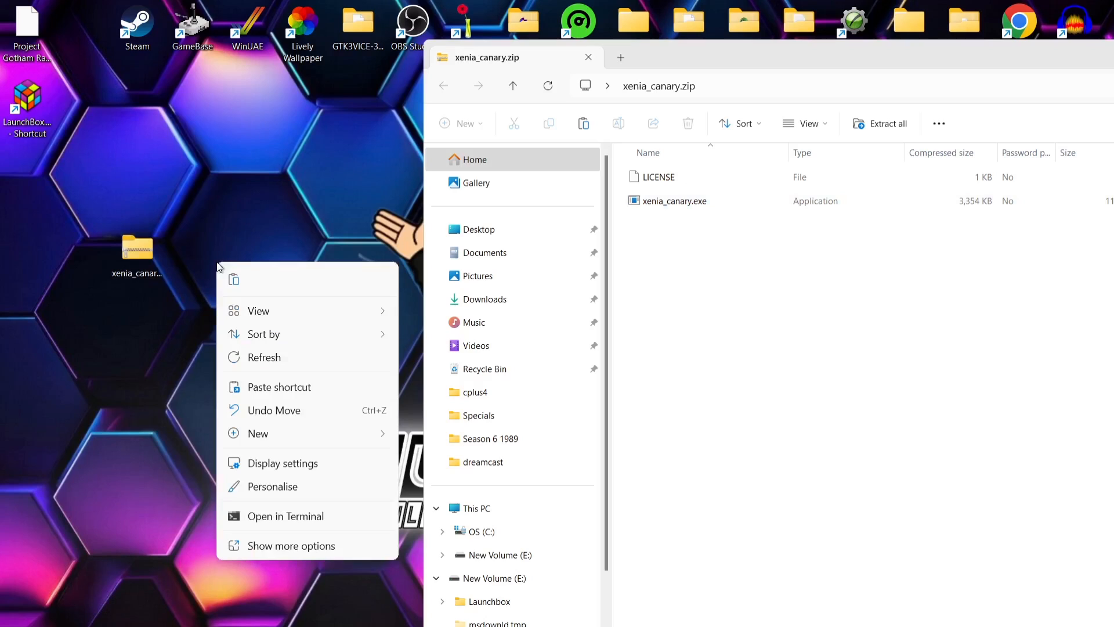
pyautogui.click(258, 433)
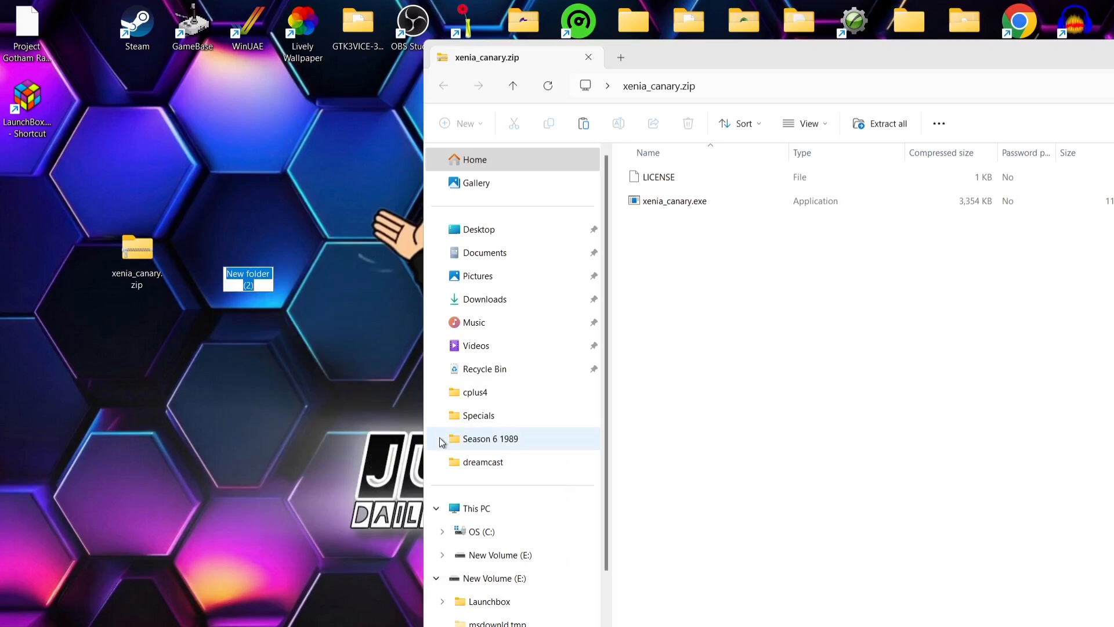
pyautogui.write('xenia')
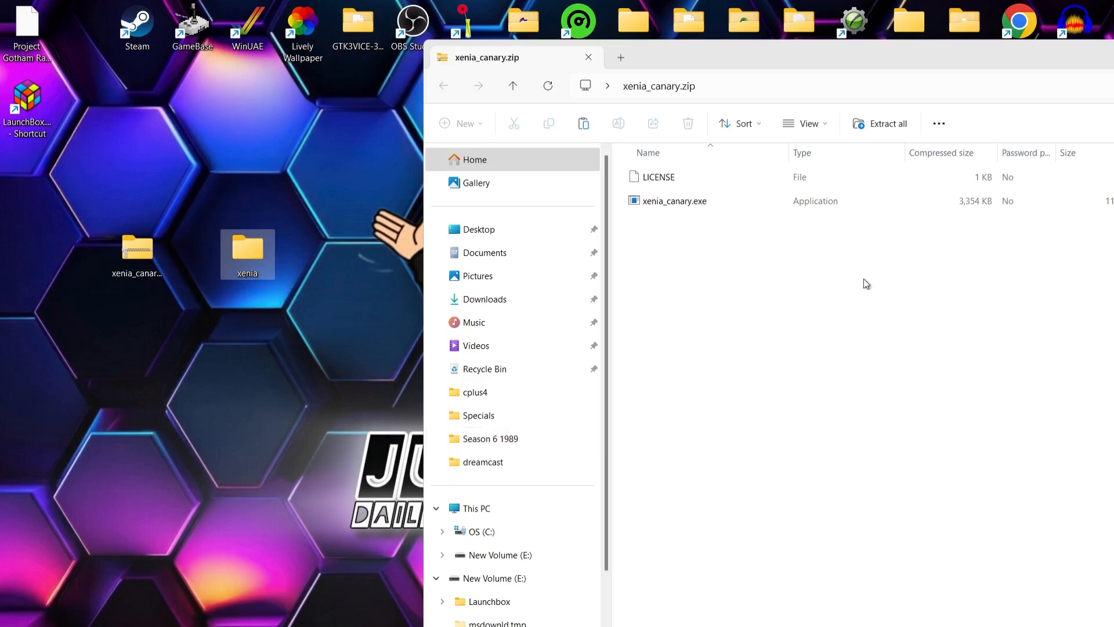
pyautogui.press('ctrl+a')
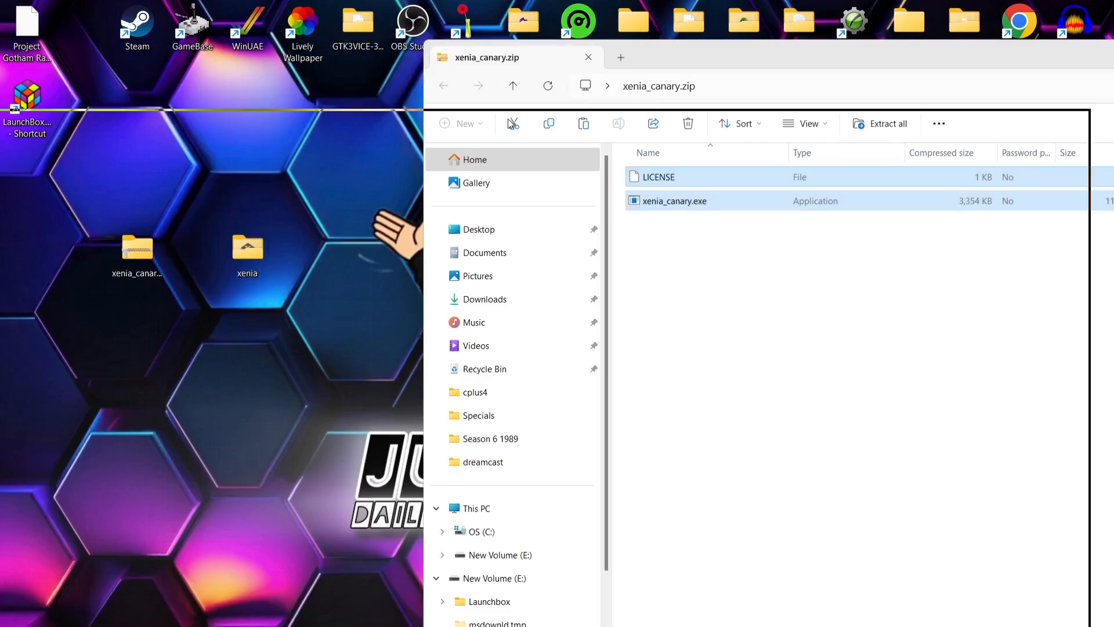
pyautogui.click(589, 56)
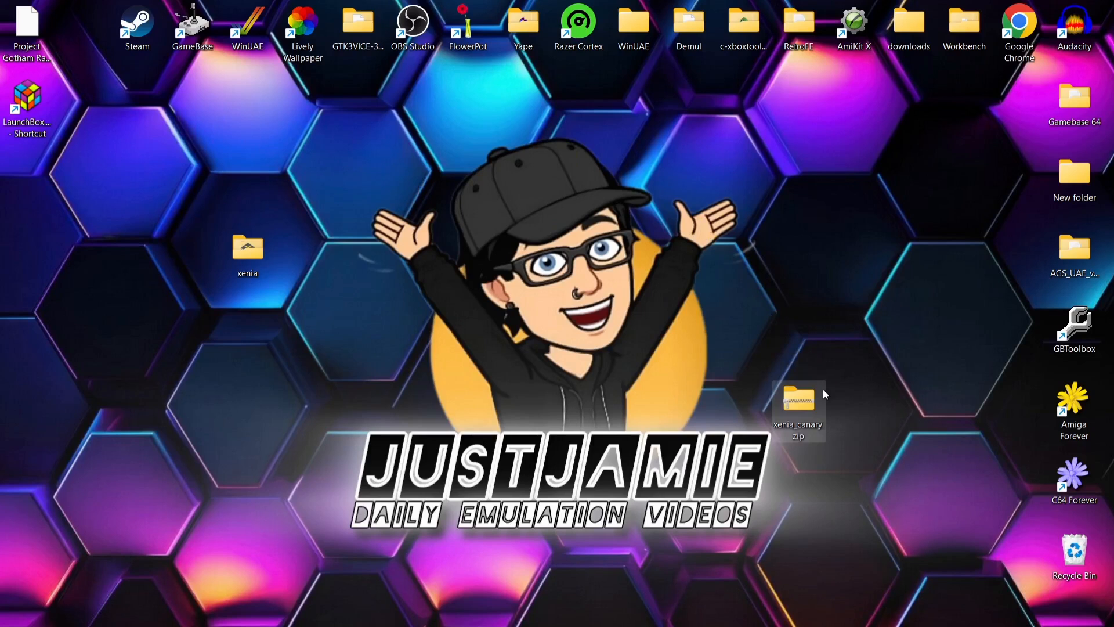
# Create a desktop folder named xbox 360 and move Project Gotham Racing 3.iso into it.
pyautogui.rightClick(124, 167)
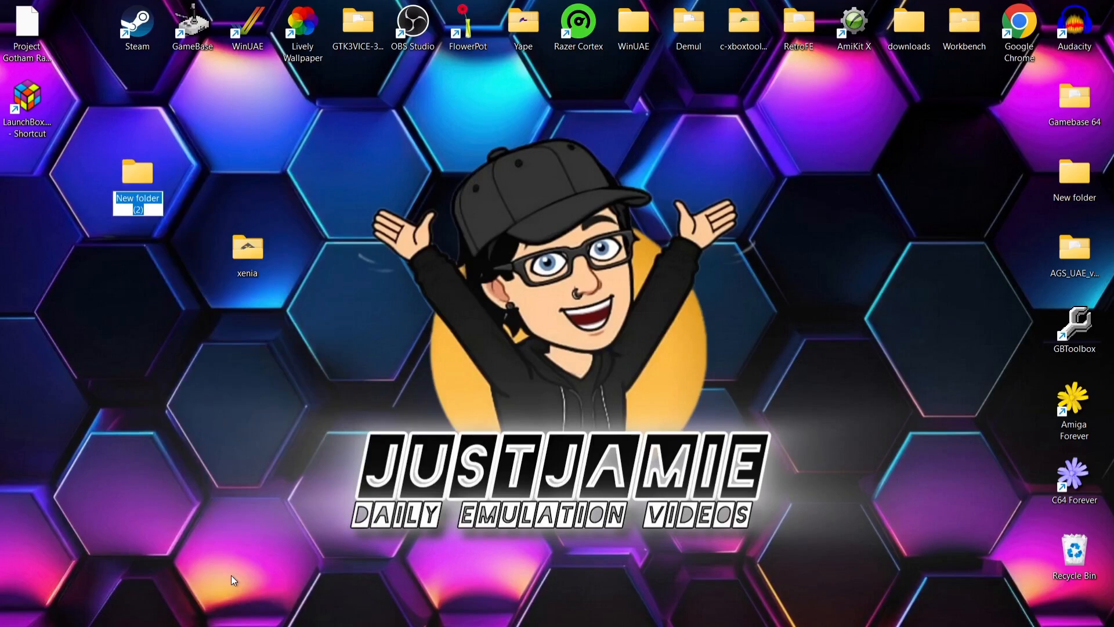
pyautogui.write('xbox 360')
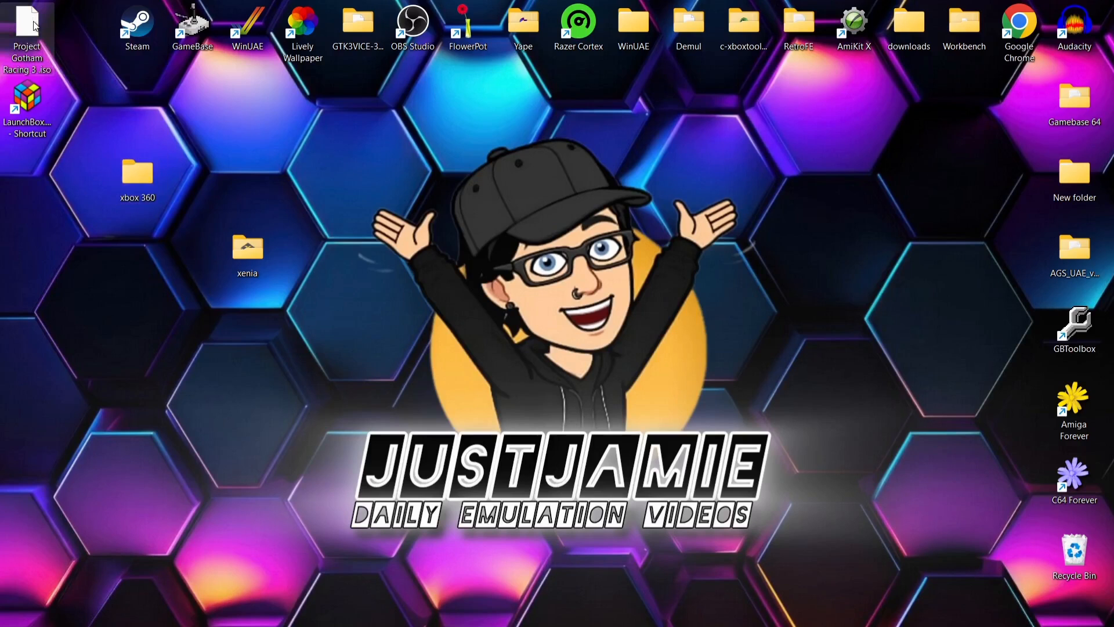
pyautogui.moveTo(26, 28); pyautogui.dragTo(138, 174)
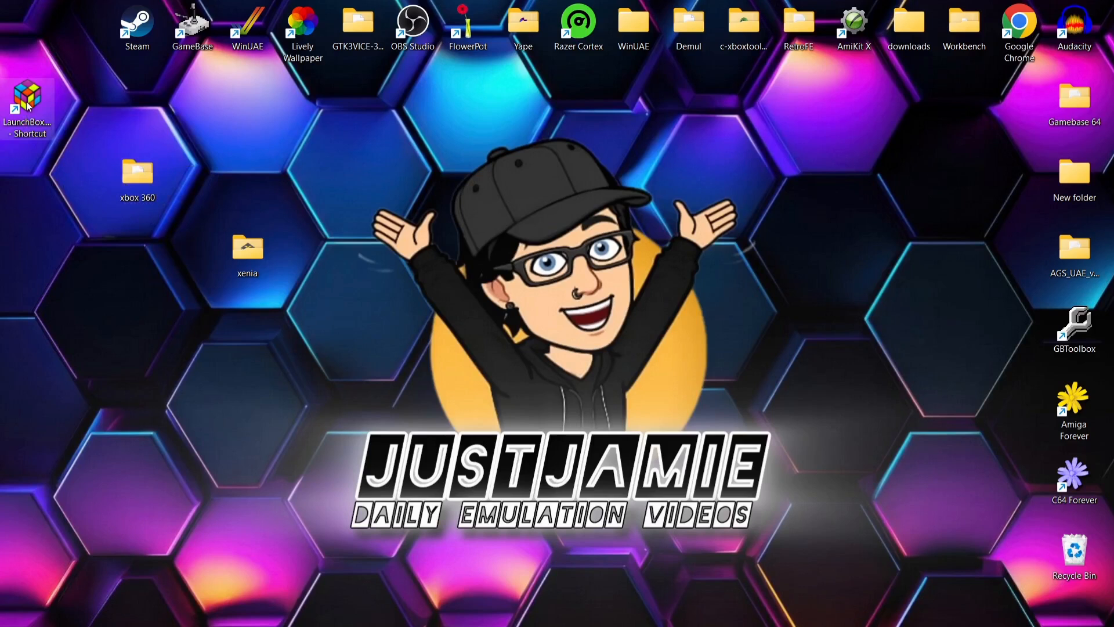
pyautogui.moveTo(28, 100)
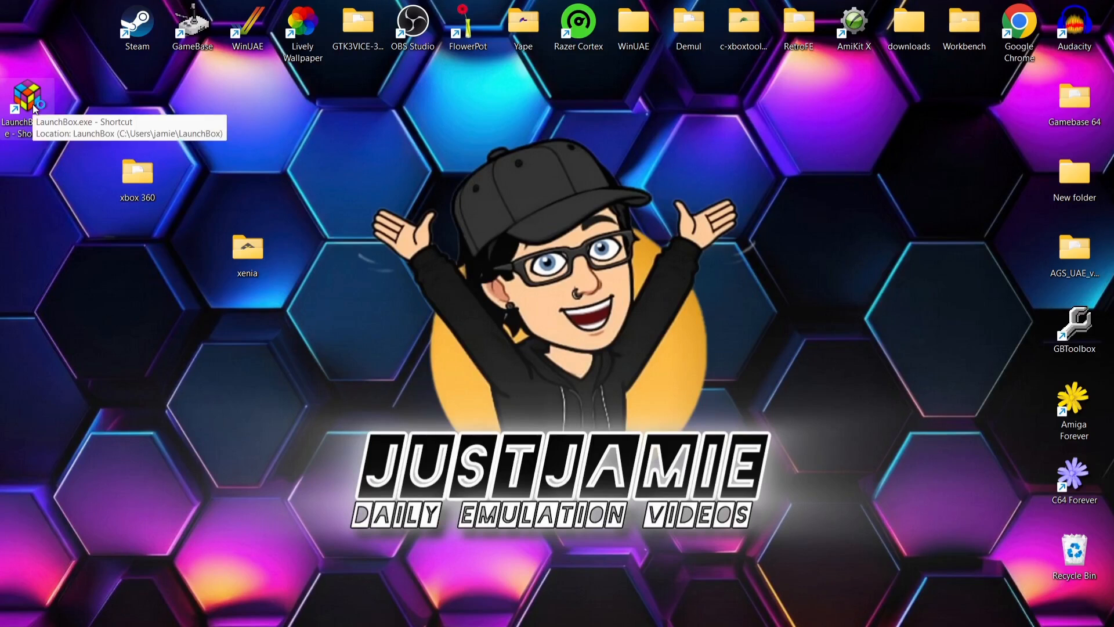
# Launch LaunchBox from the desktop and dismiss the Add Games prompt.
pyautogui.doubleClick(26, 97)
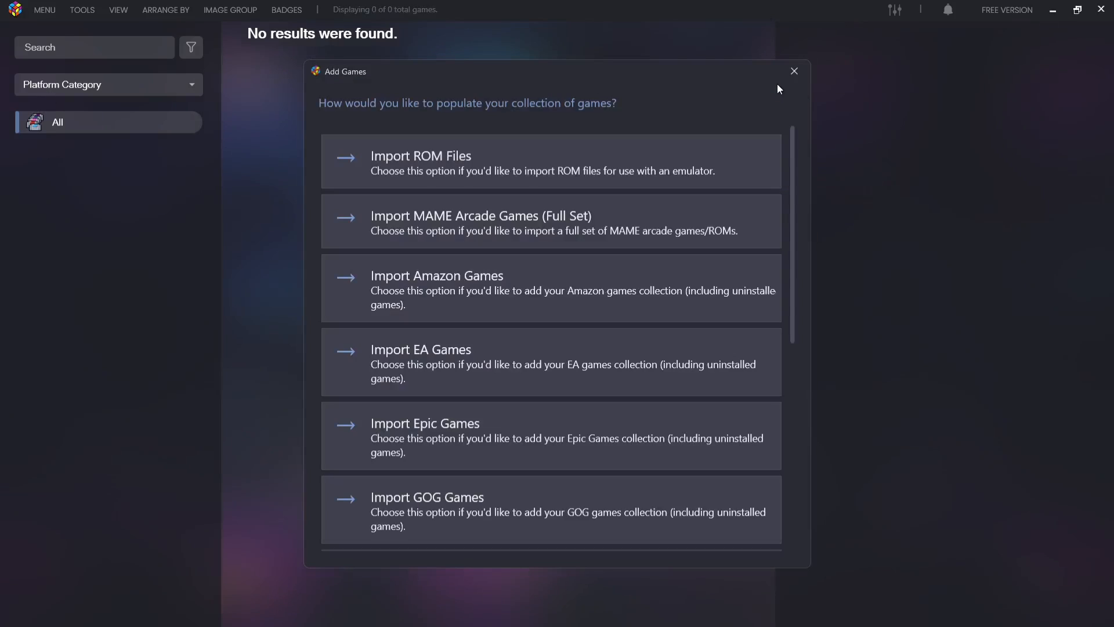
pyautogui.moveTo(794, 72)
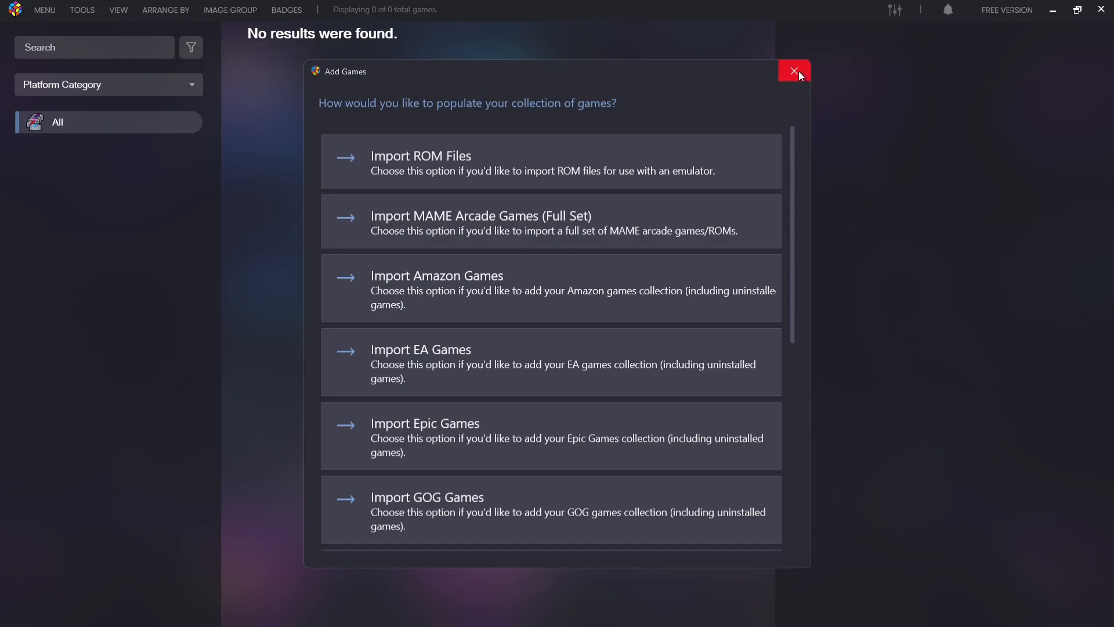
pyautogui.click(81, 9)
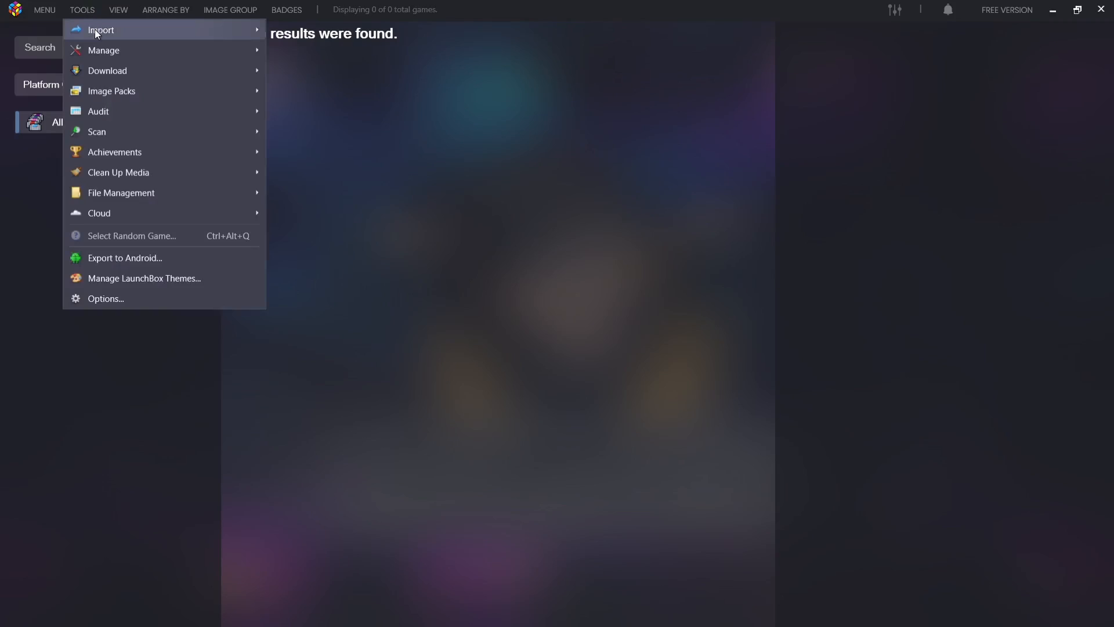
# Start the Import ROM Files wizard and choose to add a folder of games.
pyautogui.click(100, 30)
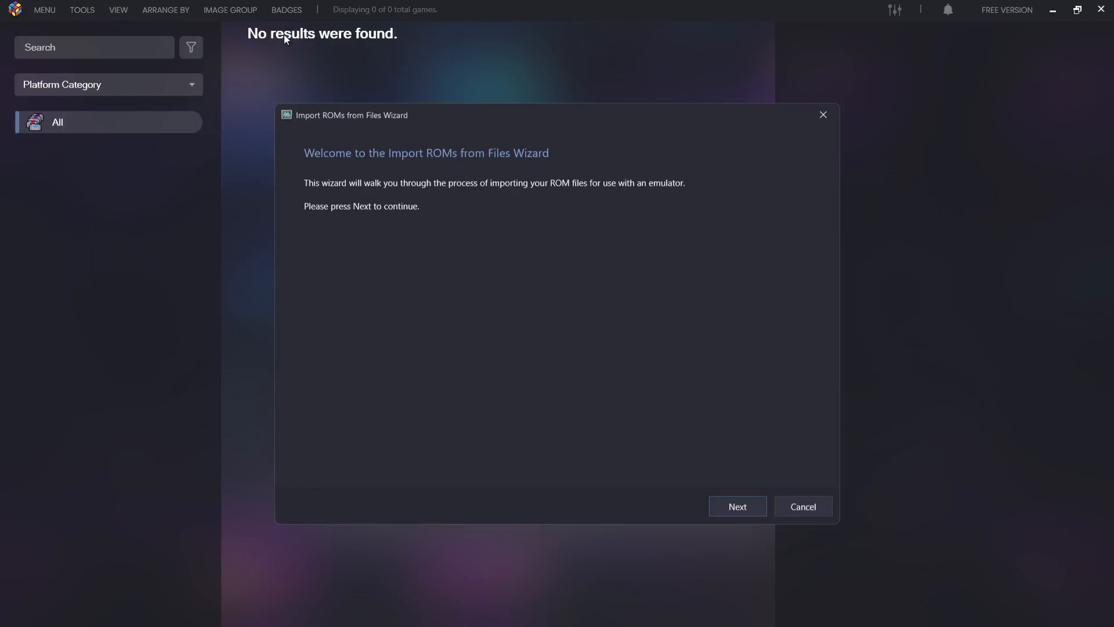
pyautogui.moveTo(558, 365)
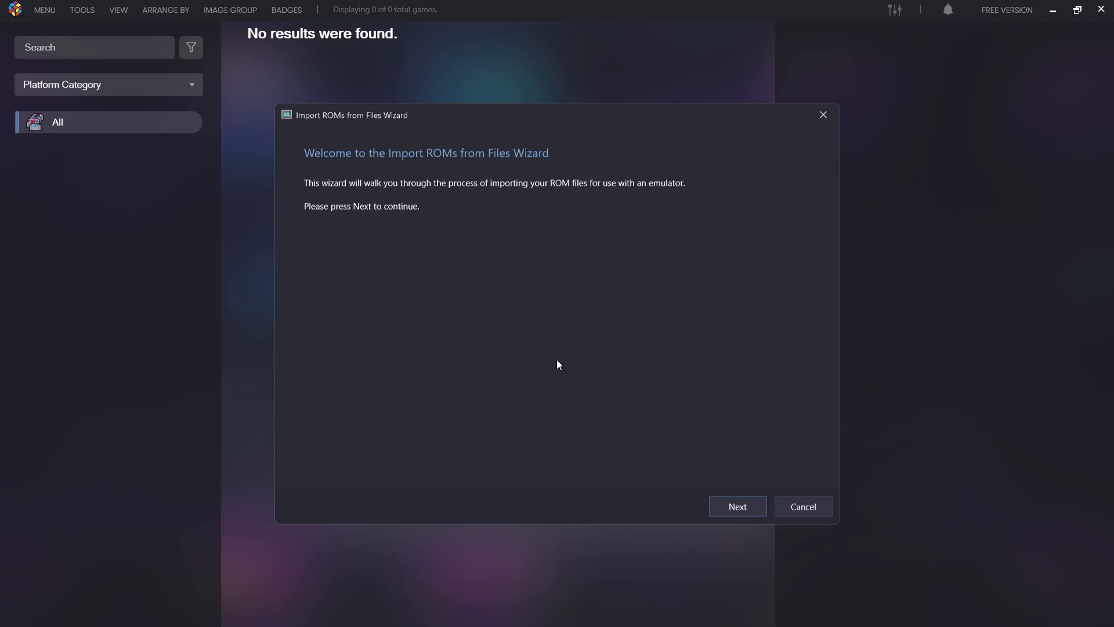
pyautogui.moveTo(736, 506)
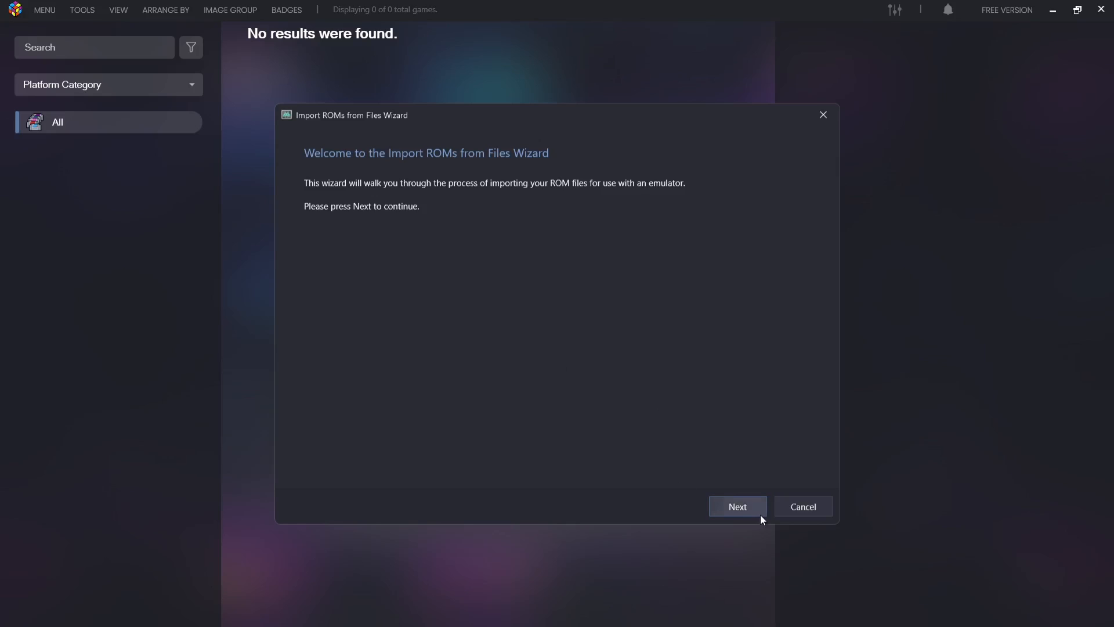
pyautogui.click(737, 506)
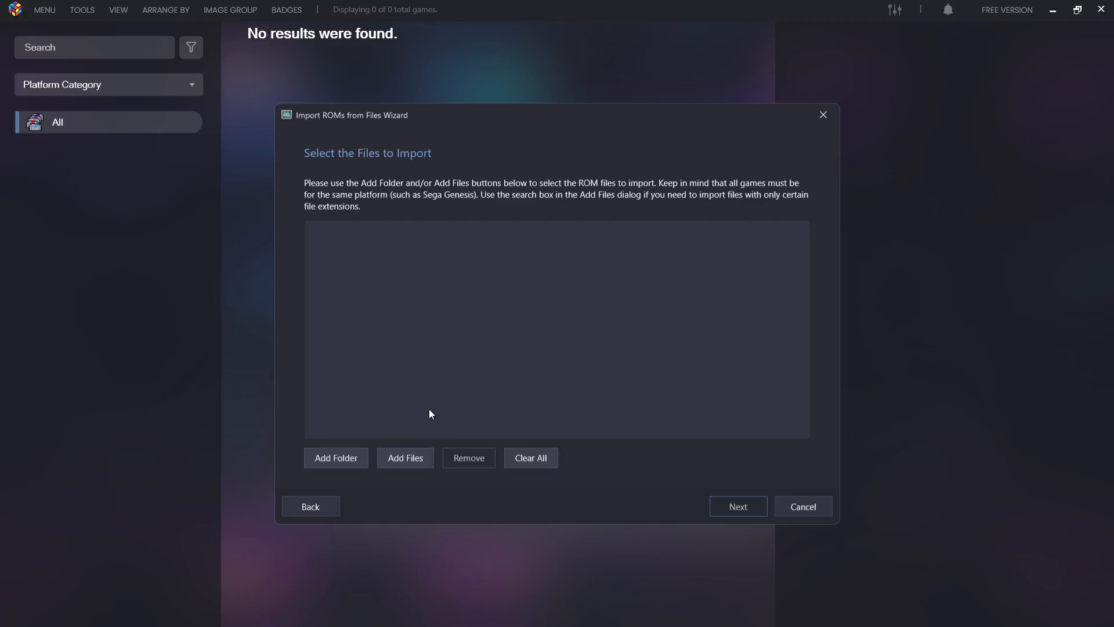
pyautogui.click(336, 458)
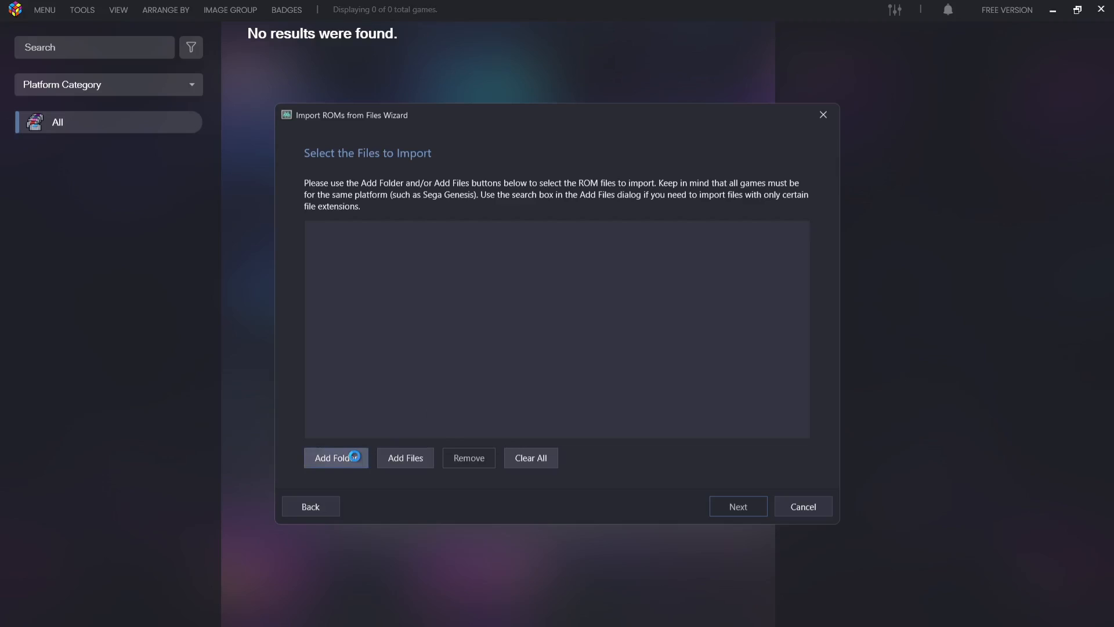
pyautogui.click(335, 458)
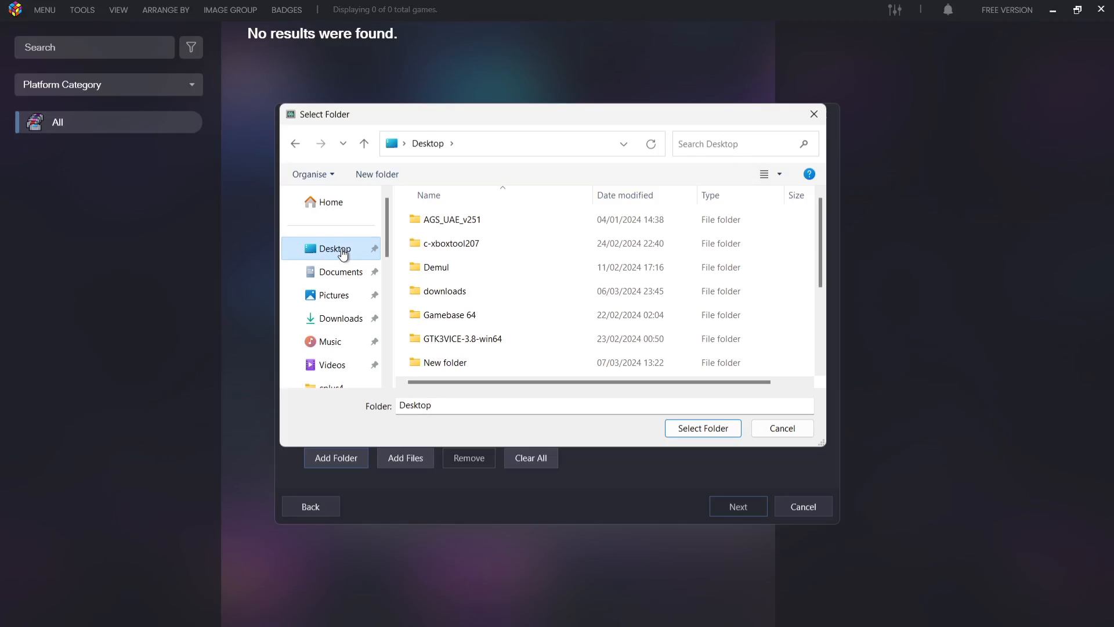
# Select the xbox 360 desktop folder as the import source and continue to the platform page.
pyautogui.scroll(-3)
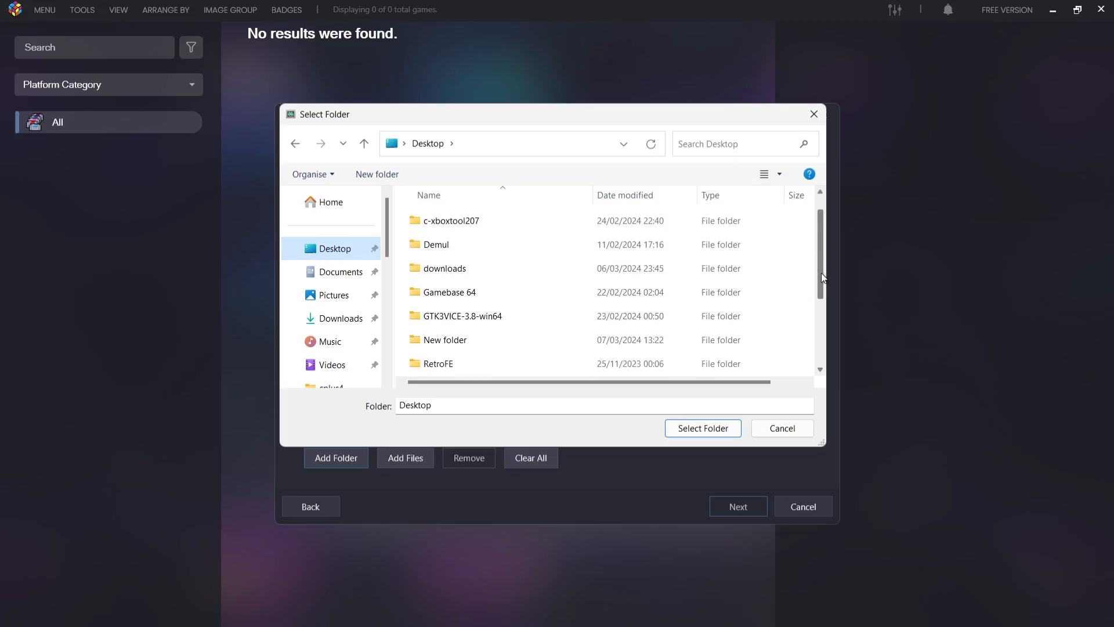
pyautogui.scroll(-3)
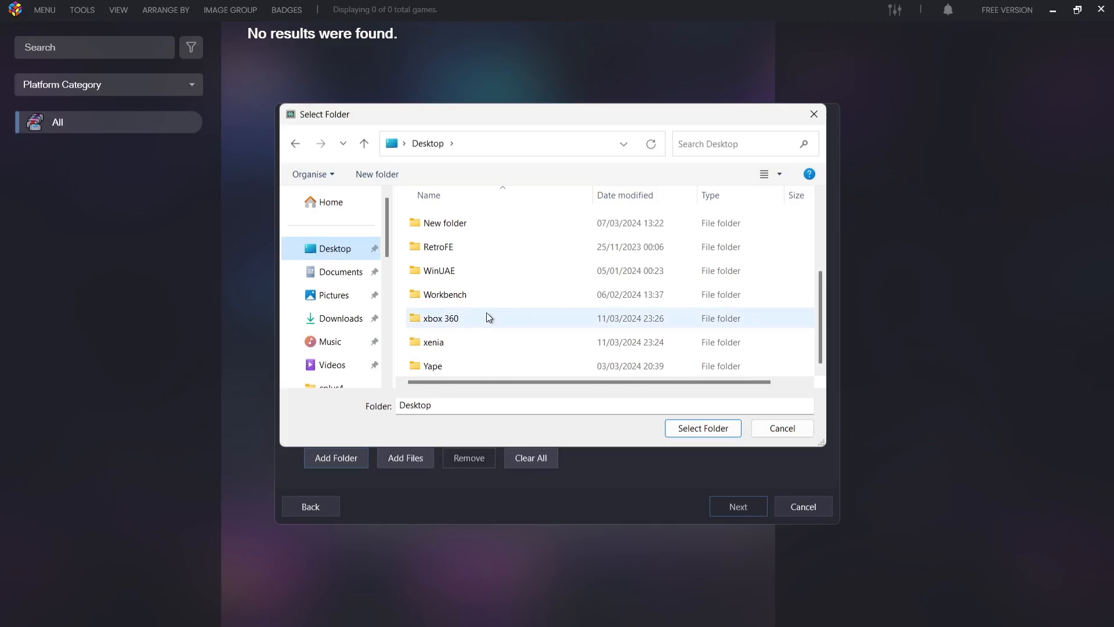
pyautogui.click(441, 318)
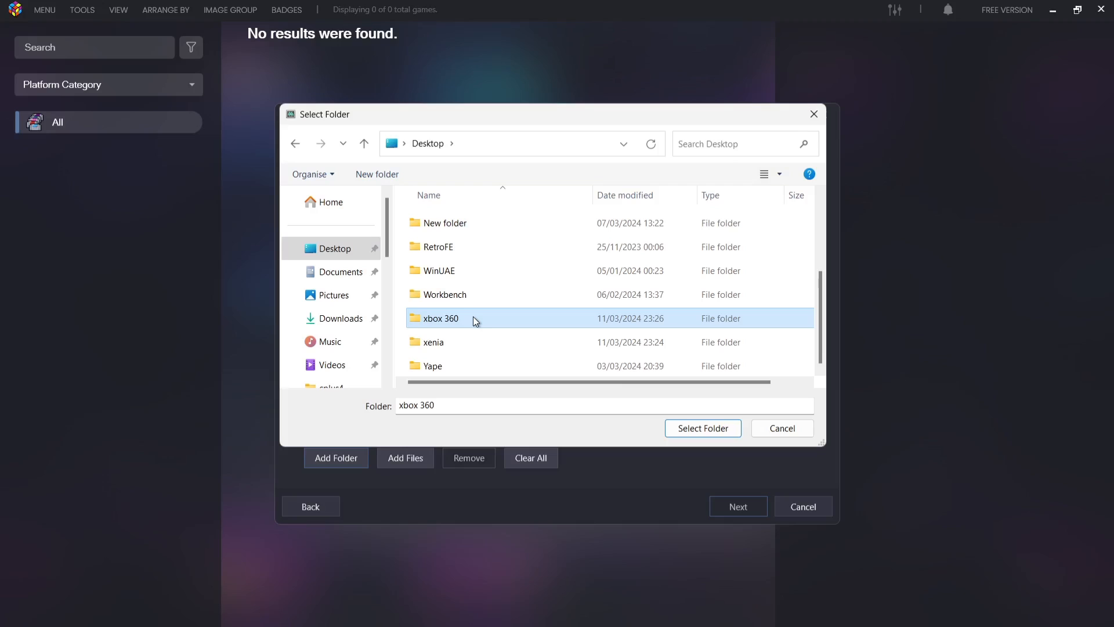
pyautogui.click(702, 428)
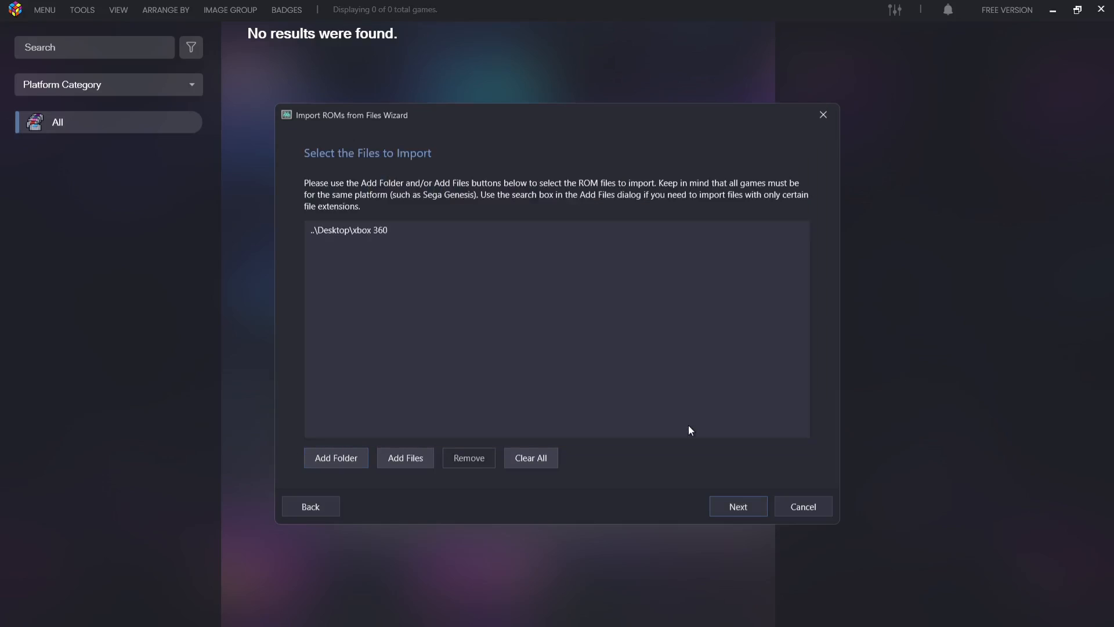
pyautogui.click(738, 506)
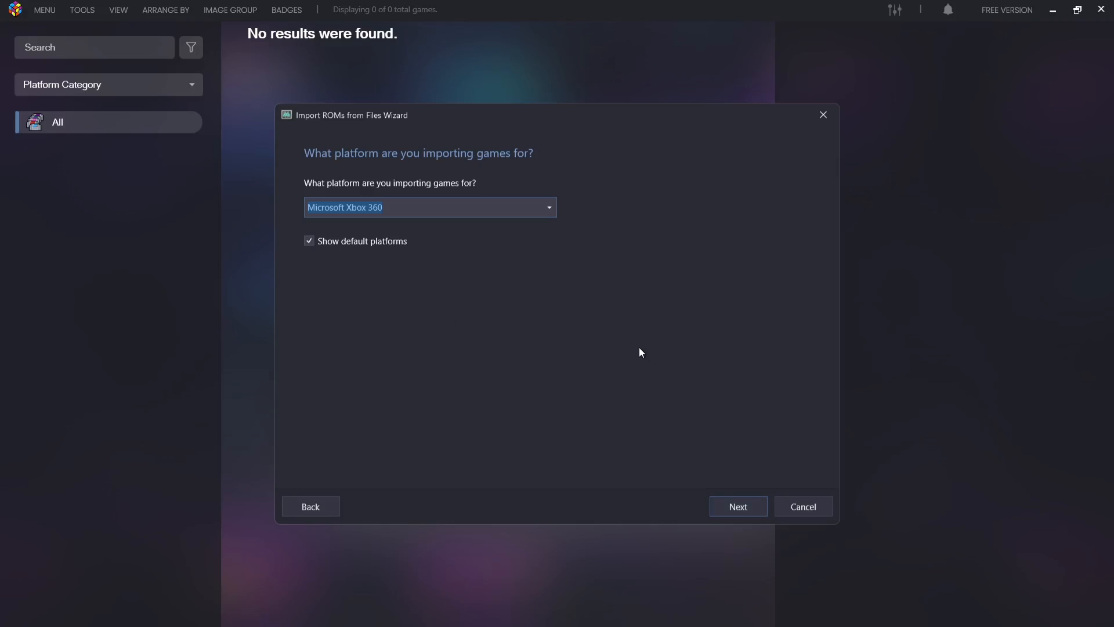
pyautogui.moveTo(561, 224)
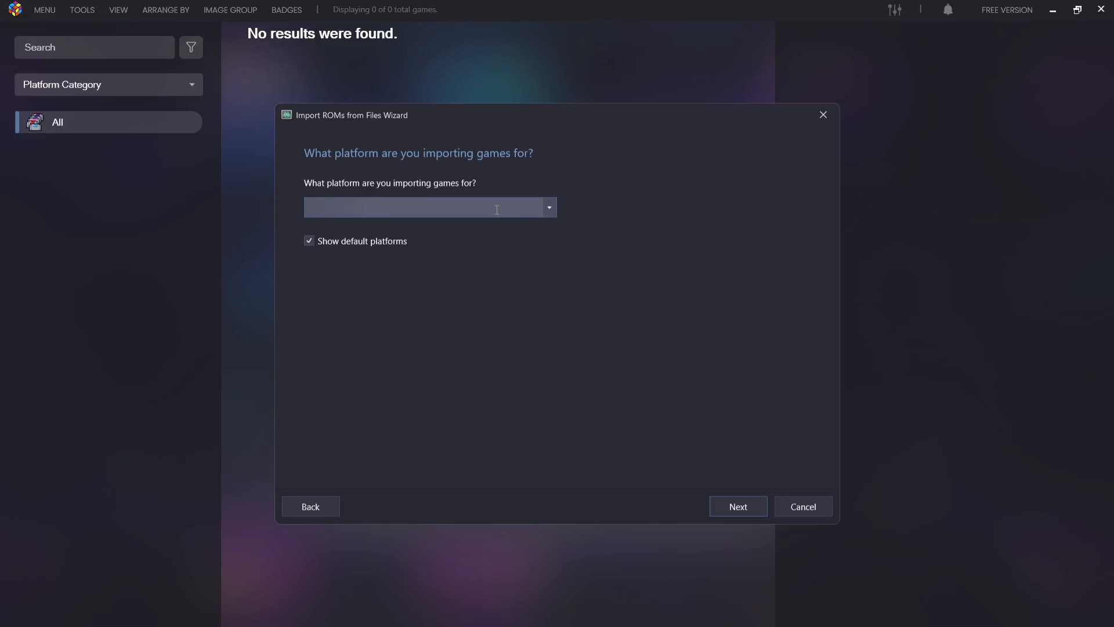
# Choose Microsoft Xbox 360 as the platform and continue to the emulator page.
pyautogui.write('Microsoft Xbox 360')
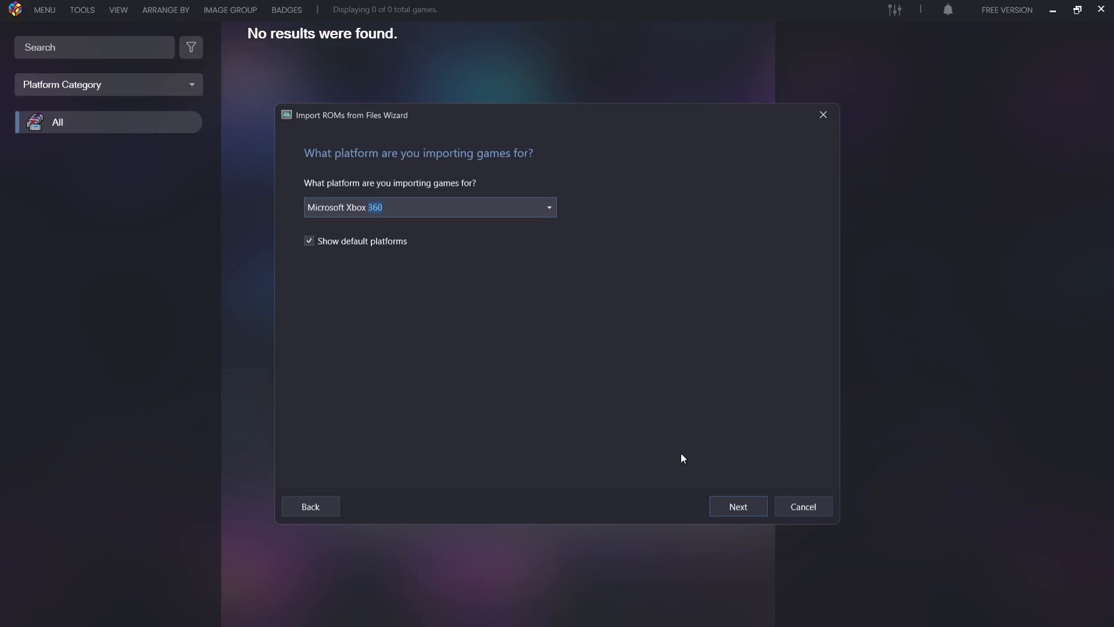
pyautogui.click(738, 506)
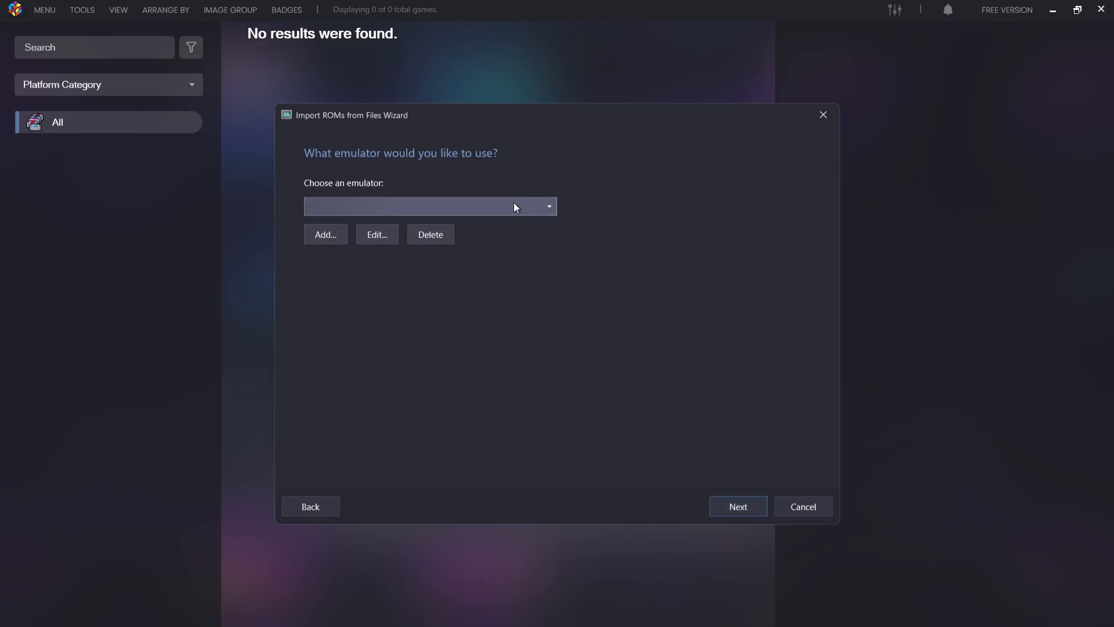
pyautogui.moveTo(517, 243)
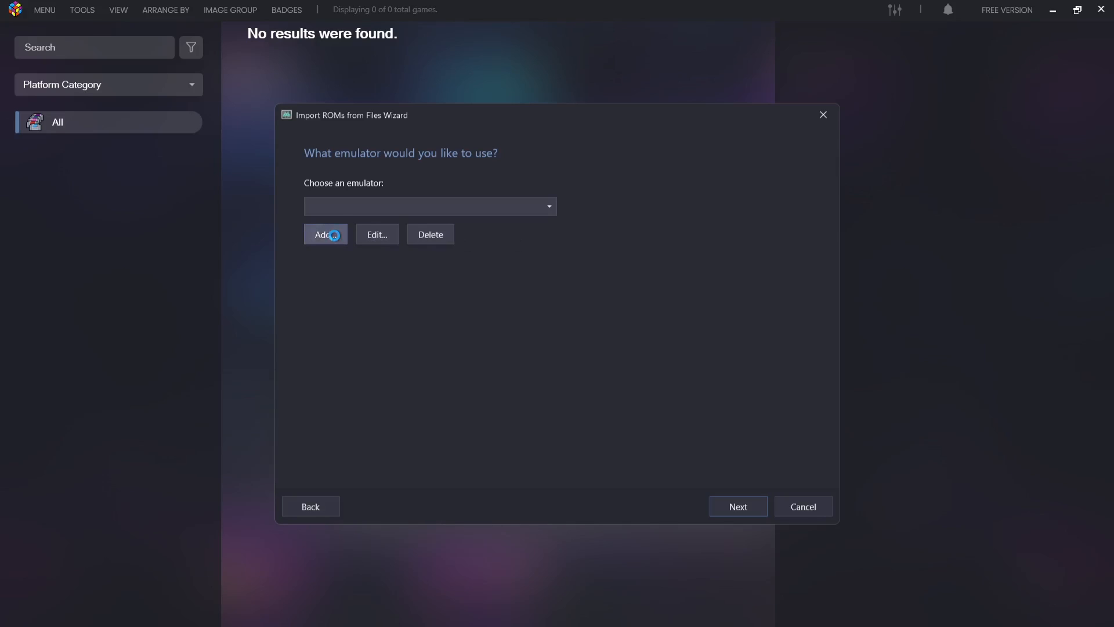
# Add a new emulator and browse to the desktop xenia folder for xenia_canary.exe.
pyautogui.click(325, 234)
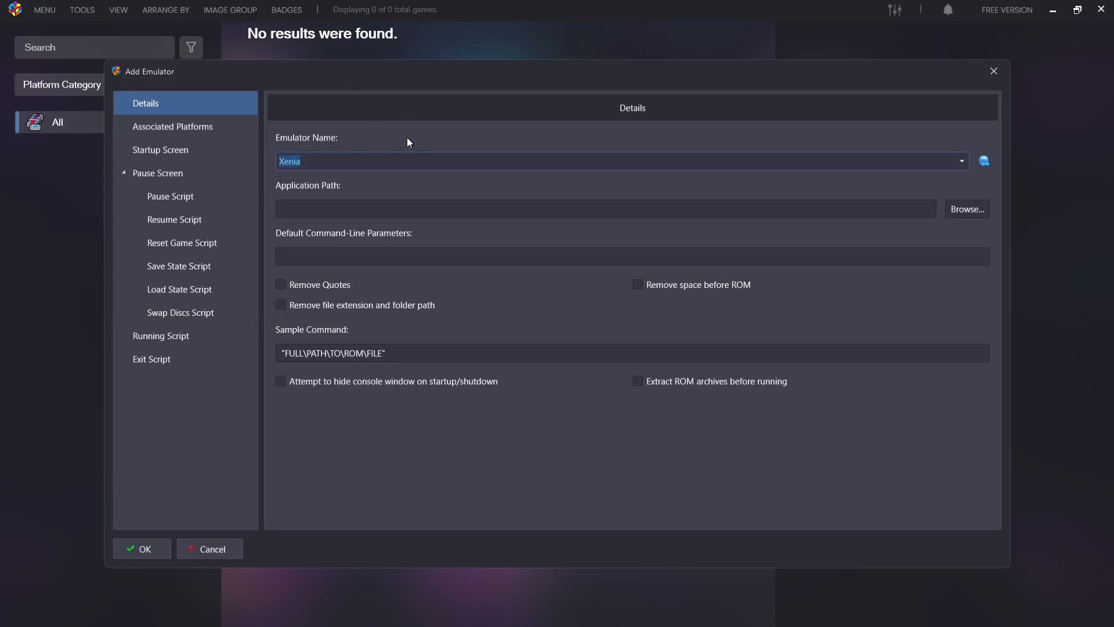
pyautogui.moveTo(559, 152)
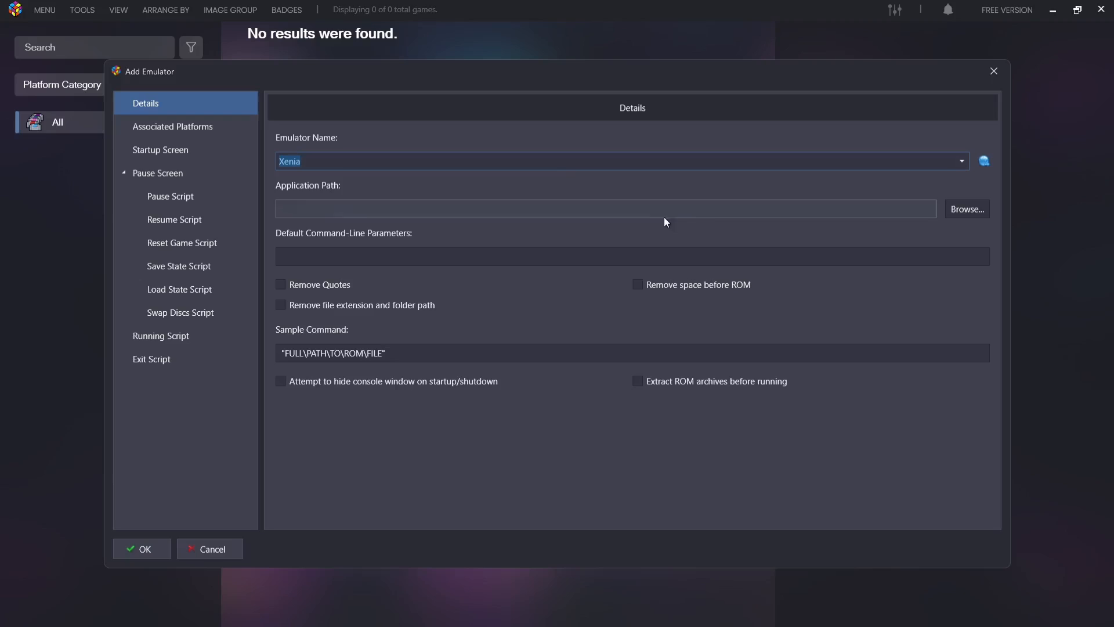
pyautogui.moveTo(966, 208)
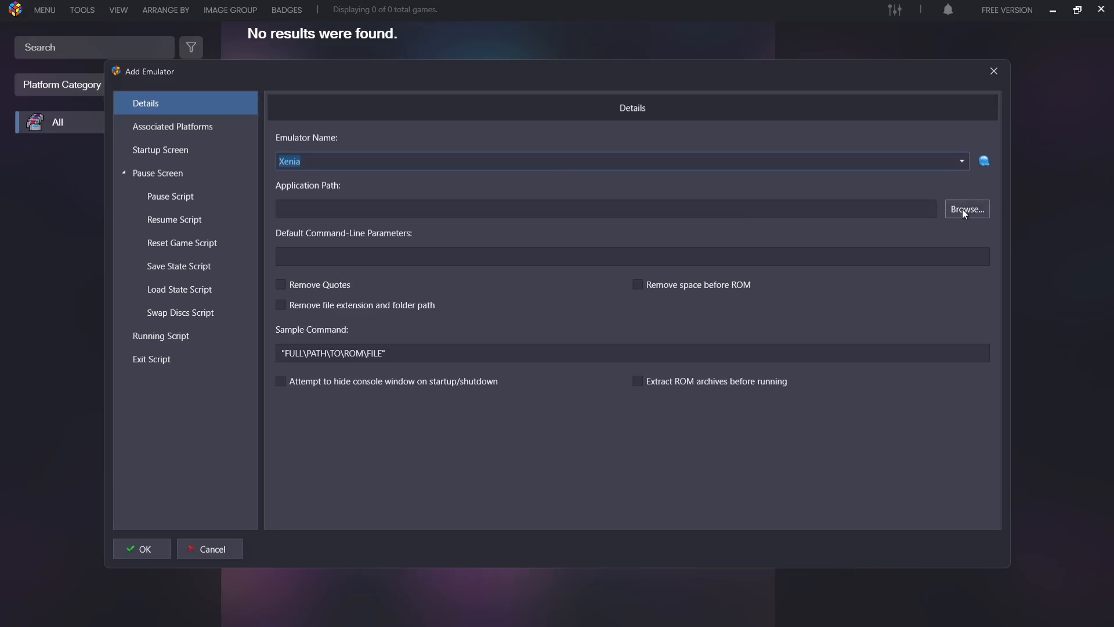
pyautogui.click(967, 208)
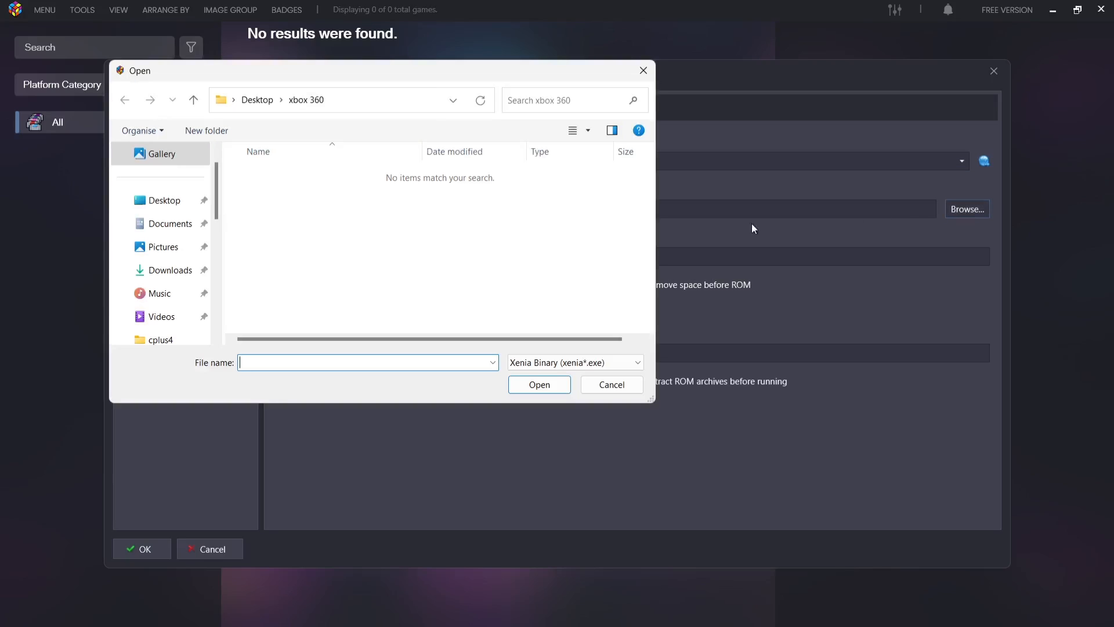
pyautogui.moveTo(526, 276)
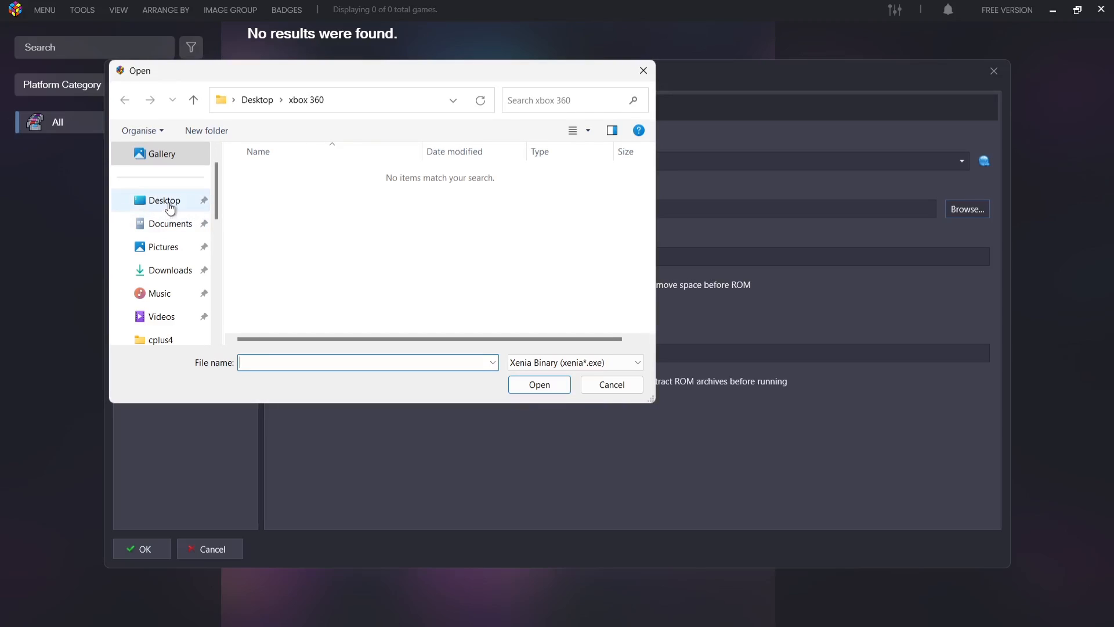
pyautogui.click(164, 201)
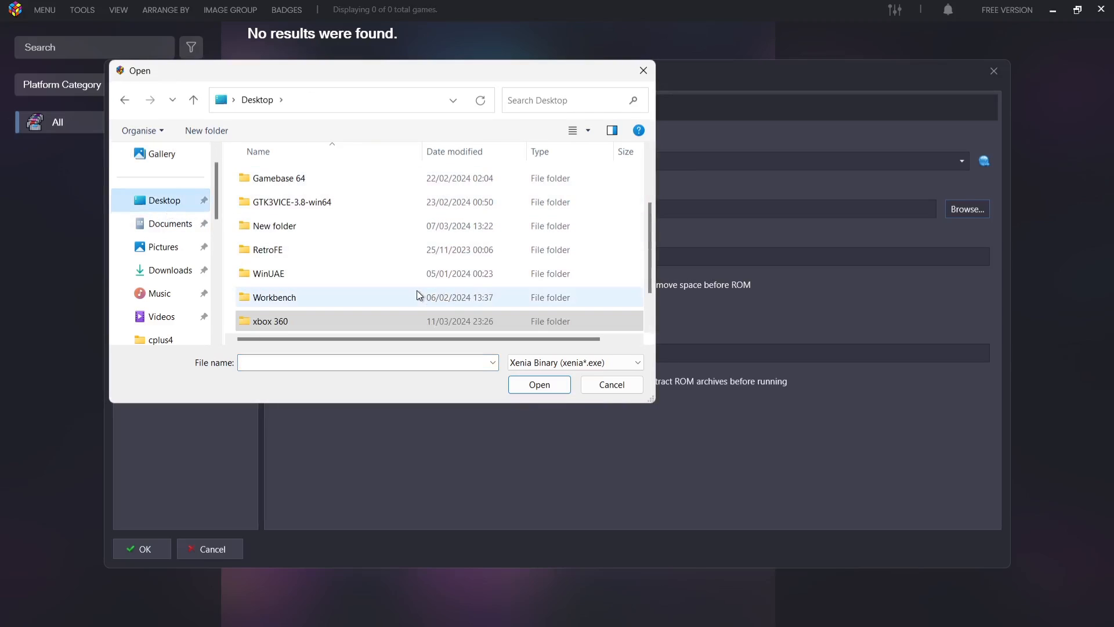
pyautogui.scroll(-3)
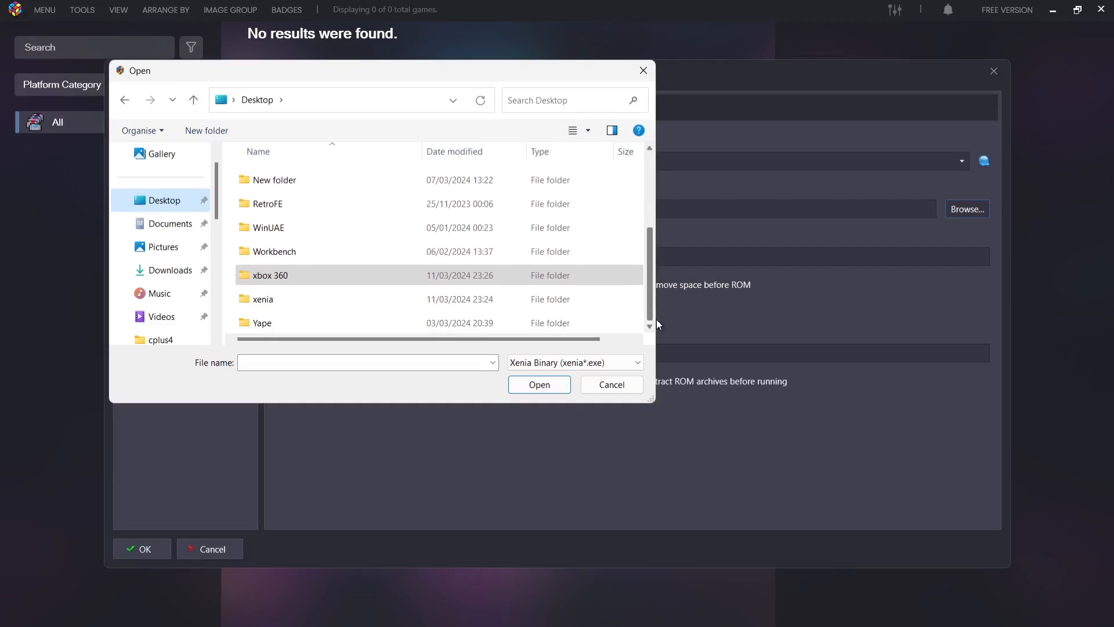
pyautogui.doubleClick(263, 299)
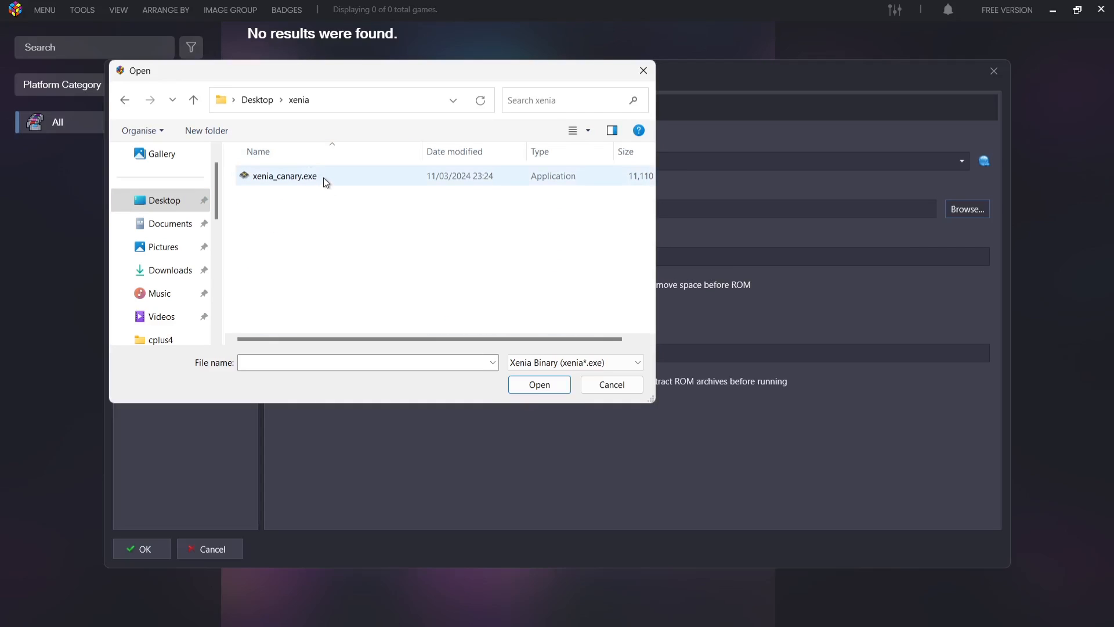
pyautogui.moveTo(415, 183)
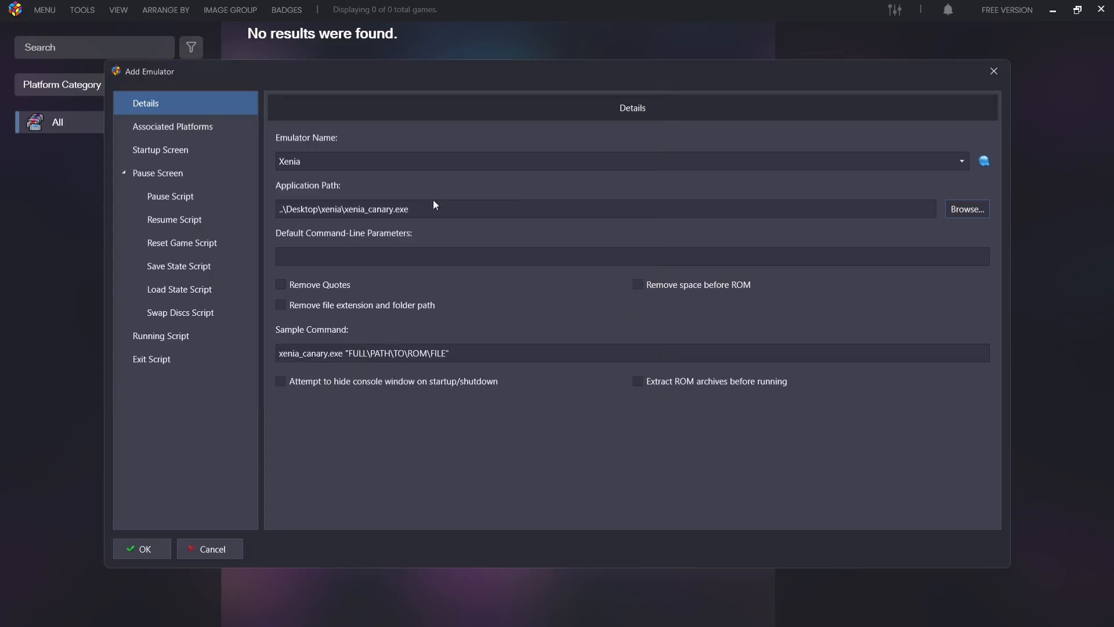
pyautogui.moveTo(447, 316)
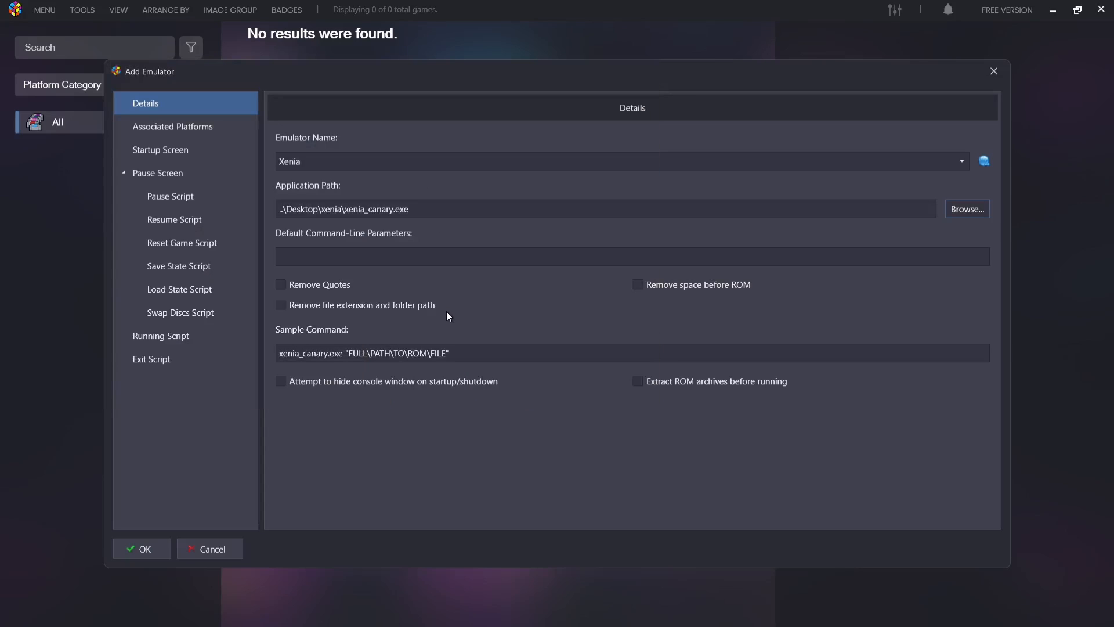
# Save the Xenia emulator, continue, and keep the game files in their current location.
pyautogui.click(142, 549)
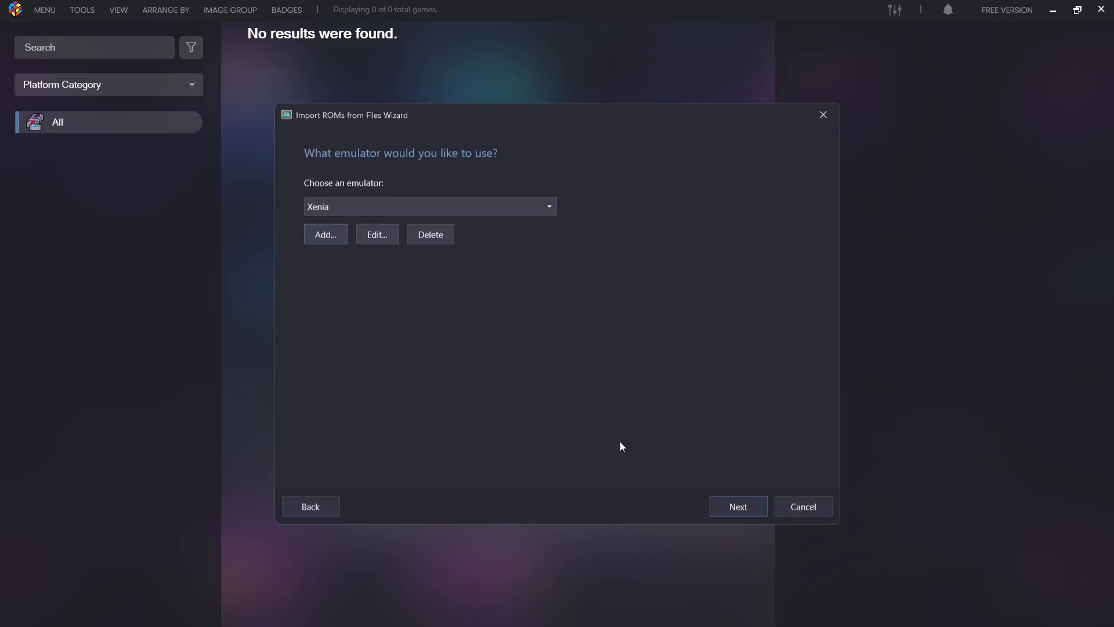
pyautogui.click(738, 506)
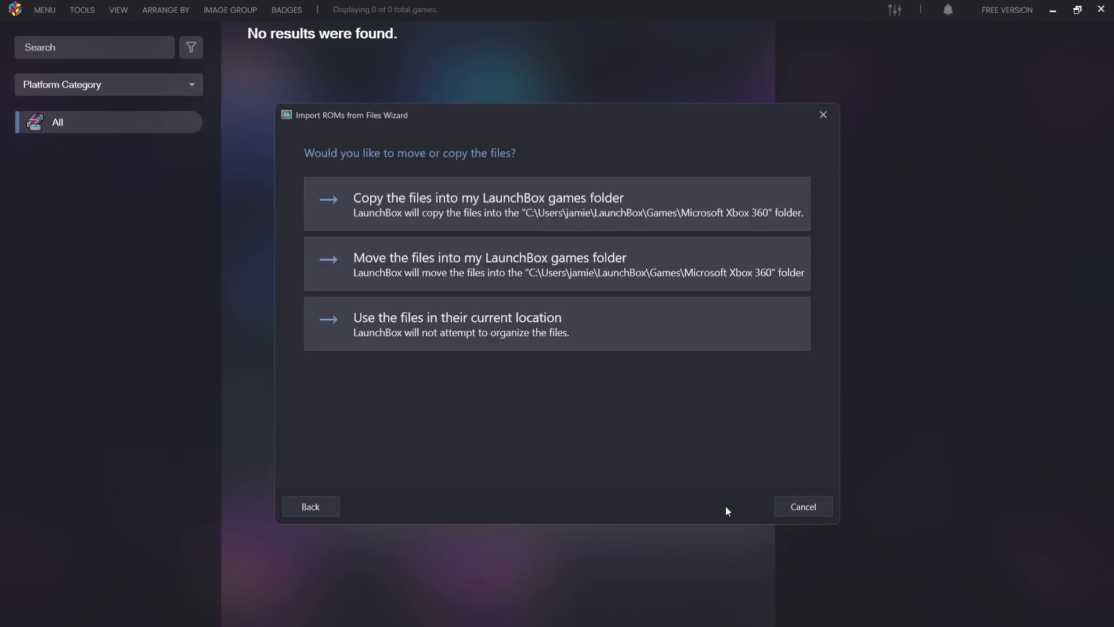
pyautogui.moveTo(649, 466)
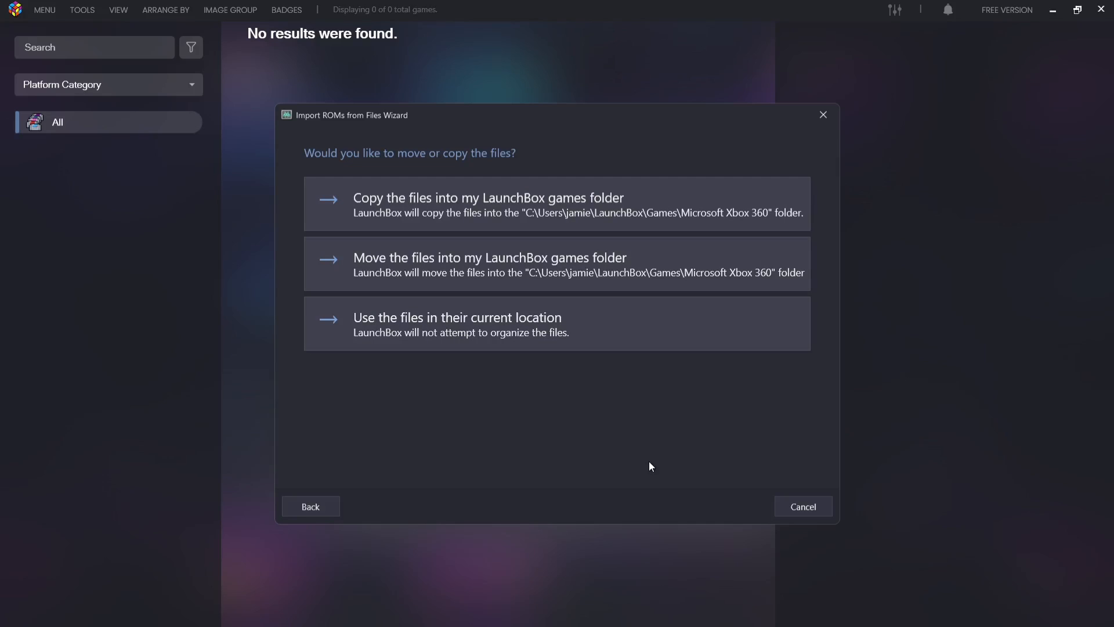
pyautogui.moveTo(576, 257)
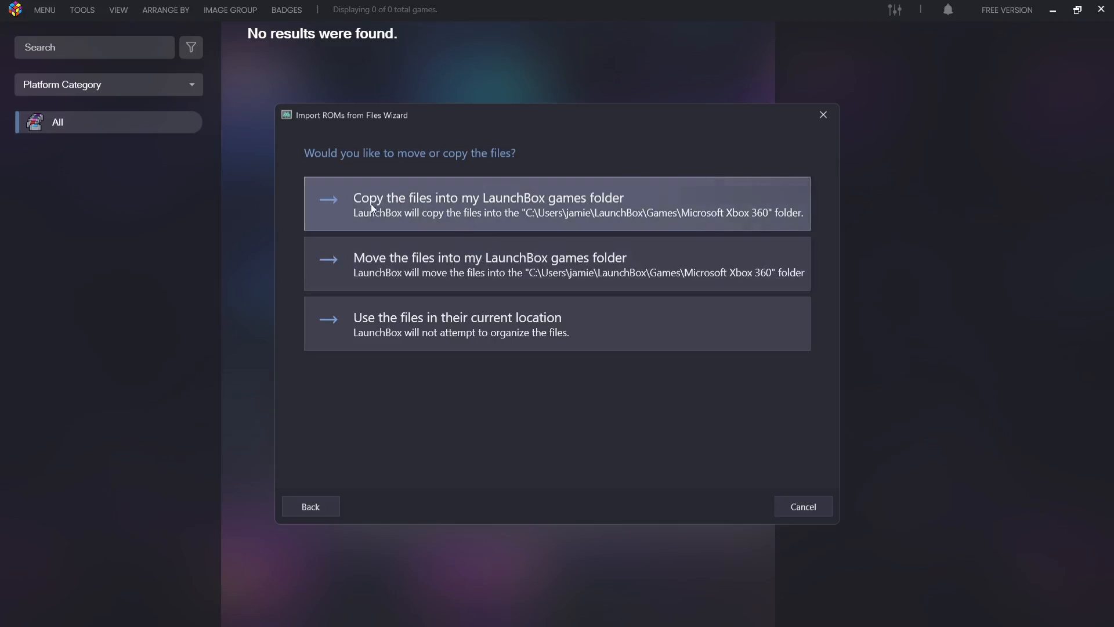
pyautogui.moveTo(609, 347)
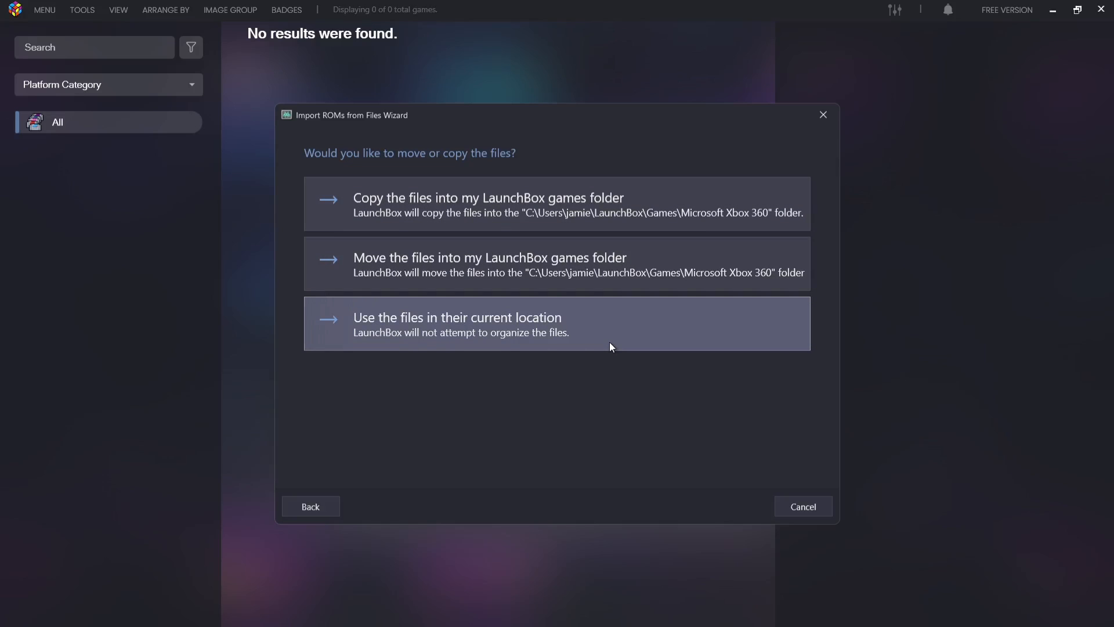
pyautogui.moveTo(604, 325)
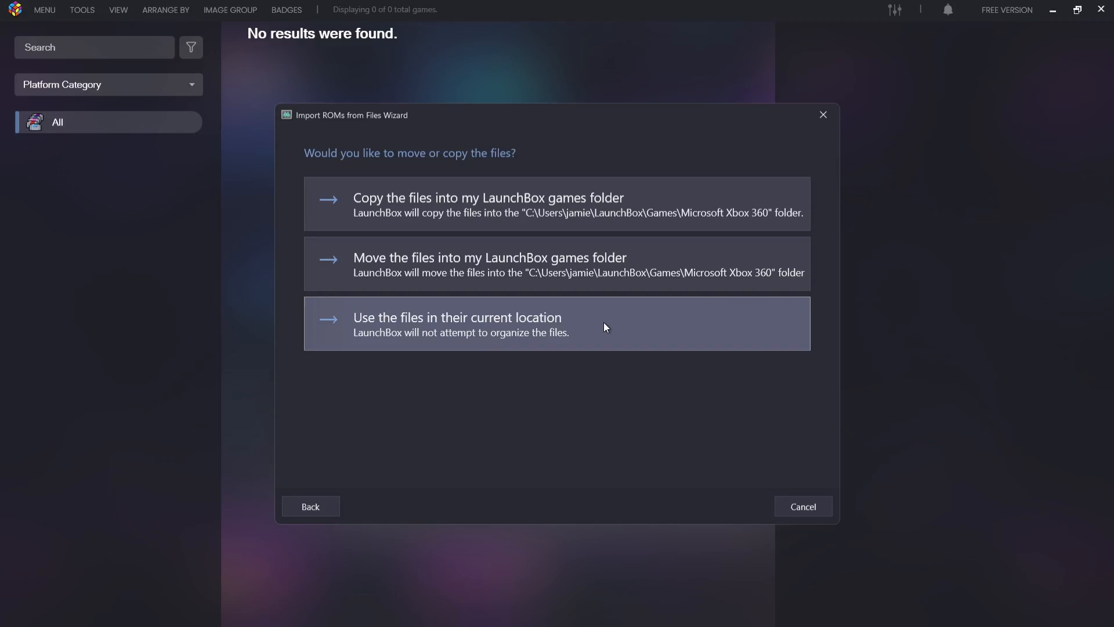
pyautogui.click(457, 324)
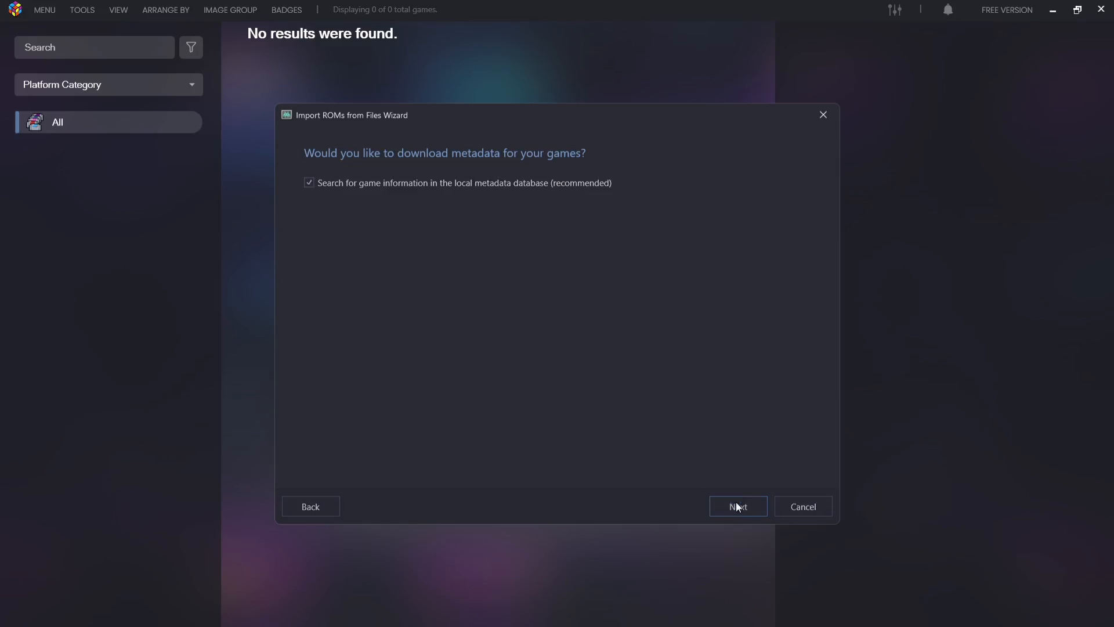
# Accept metadata download and keep all image types checked, reaching the EmuMovies page.
pyautogui.click(737, 506)
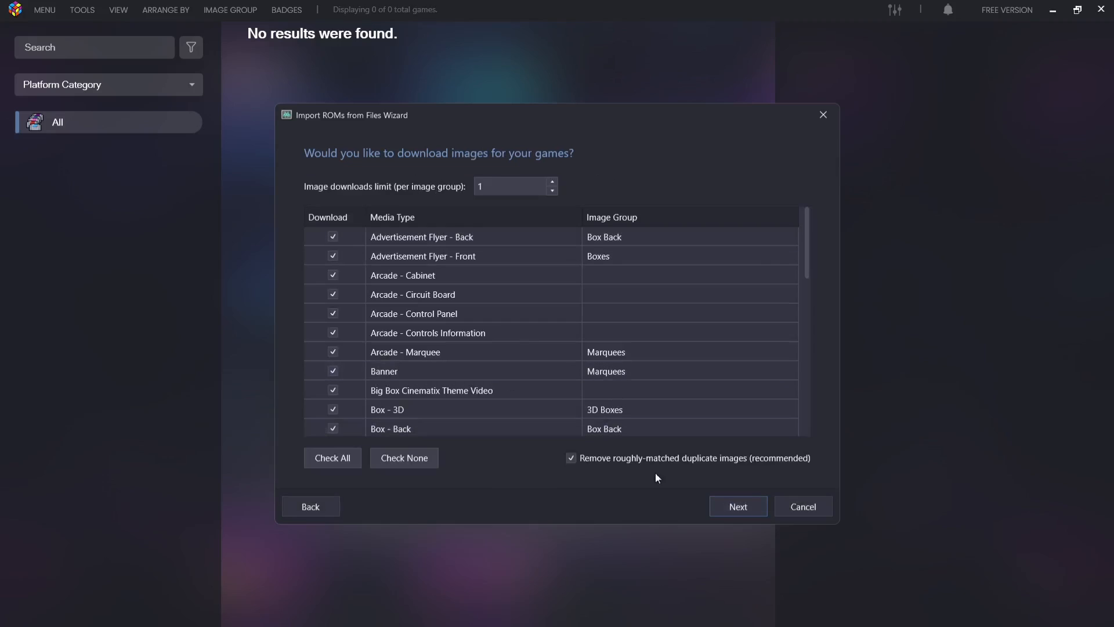
pyautogui.moveTo(717, 455)
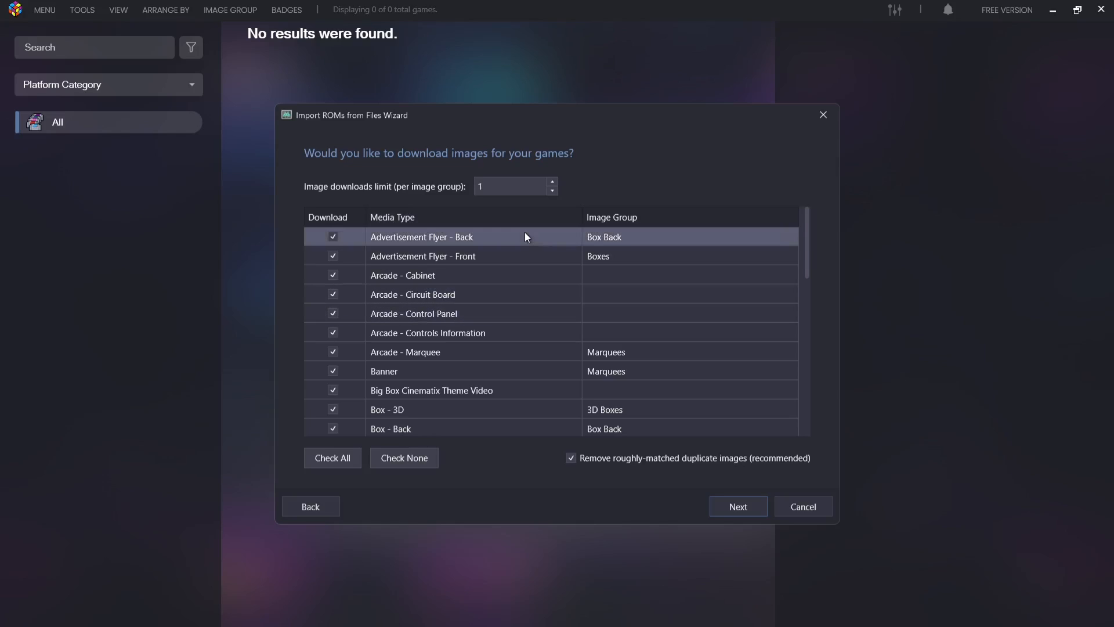
pyautogui.moveTo(341, 315)
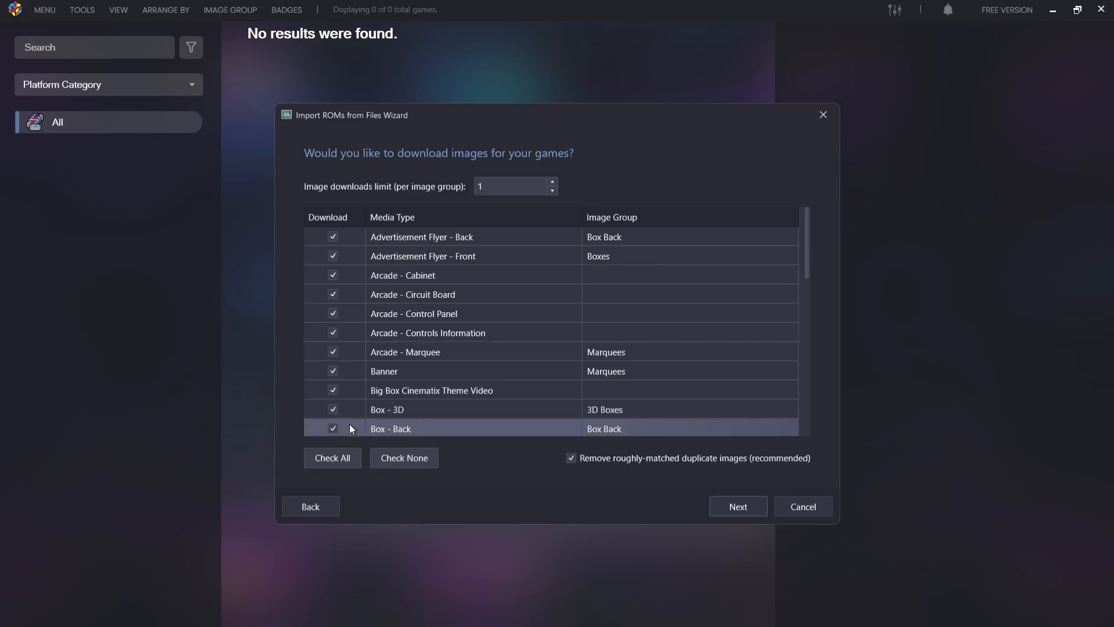
pyautogui.moveTo(556, 320)
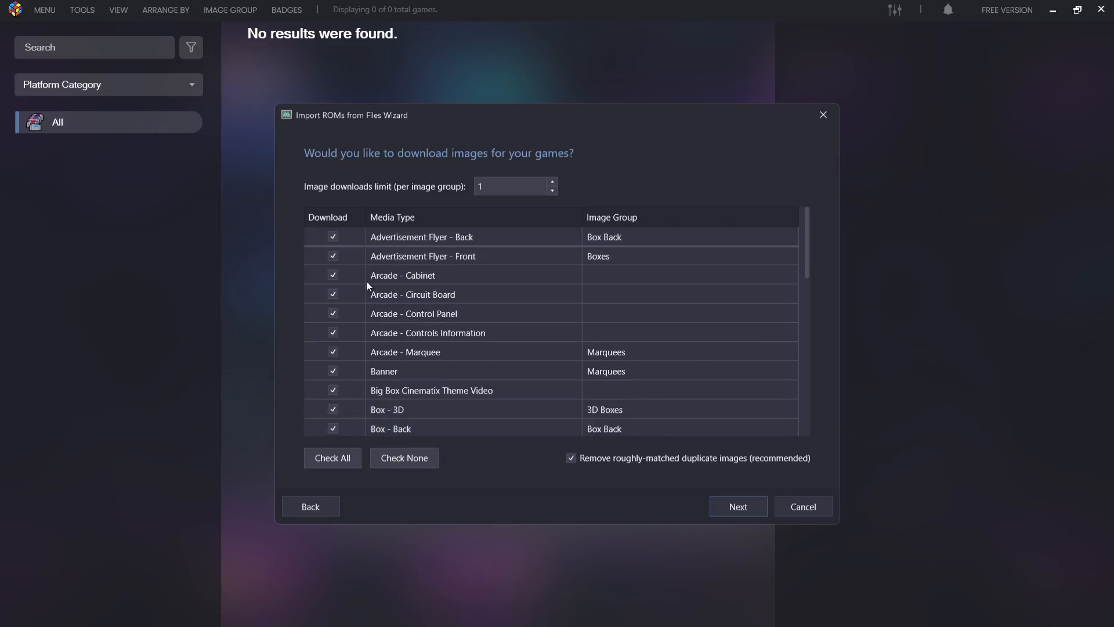
pyautogui.moveTo(536, 451)
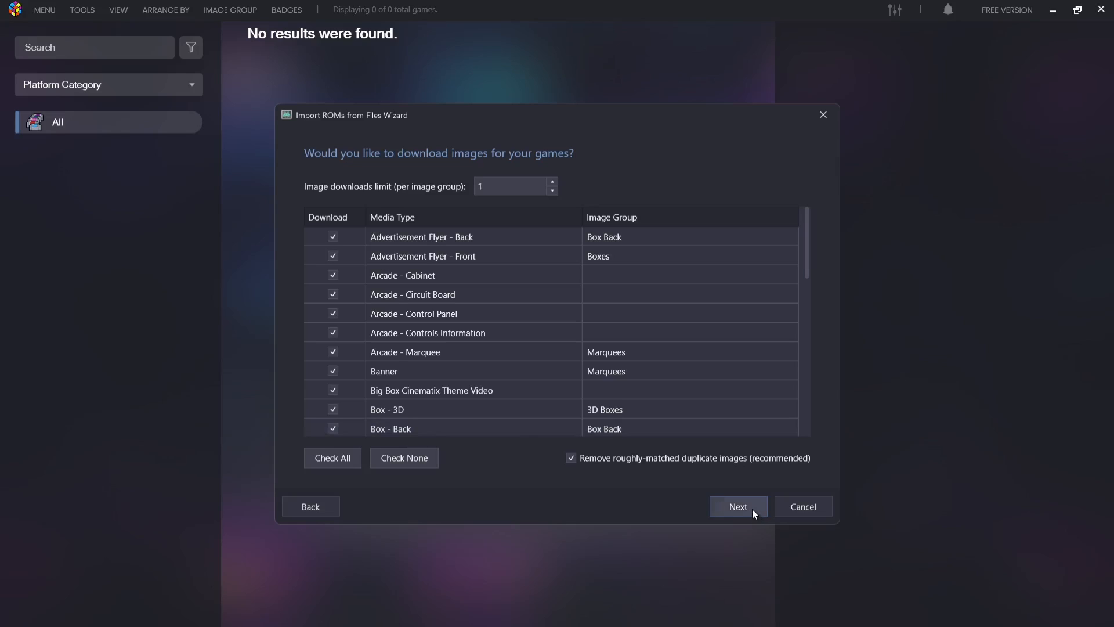
pyautogui.click(739, 506)
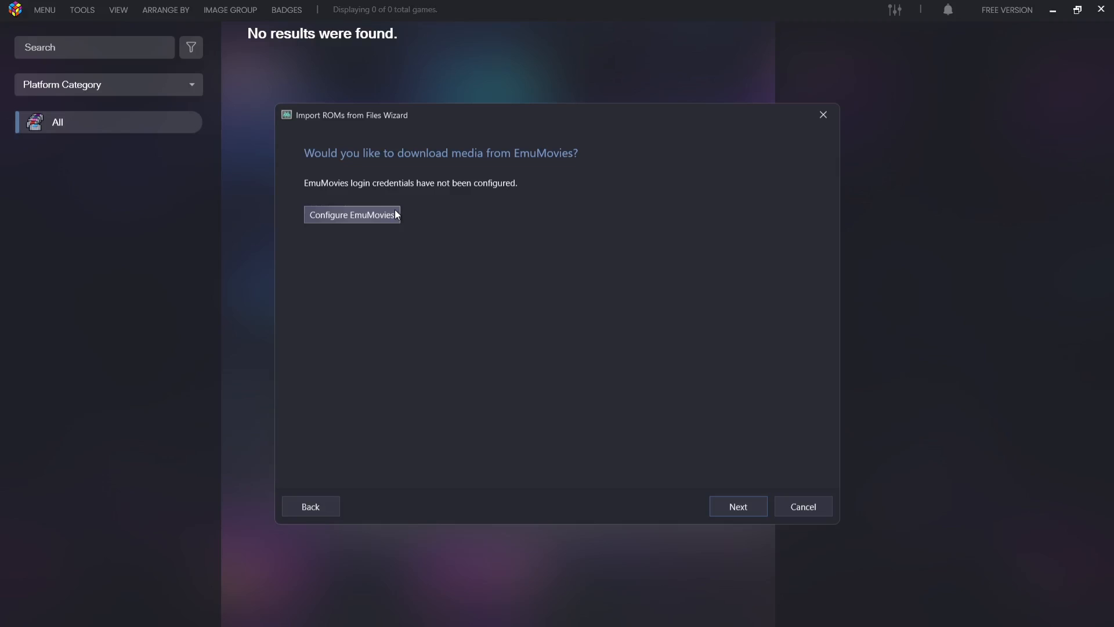
# Skip EmuMovies, keep default custom options, and finish importing Project Gotham Racing 3.
pyautogui.click(738, 507)
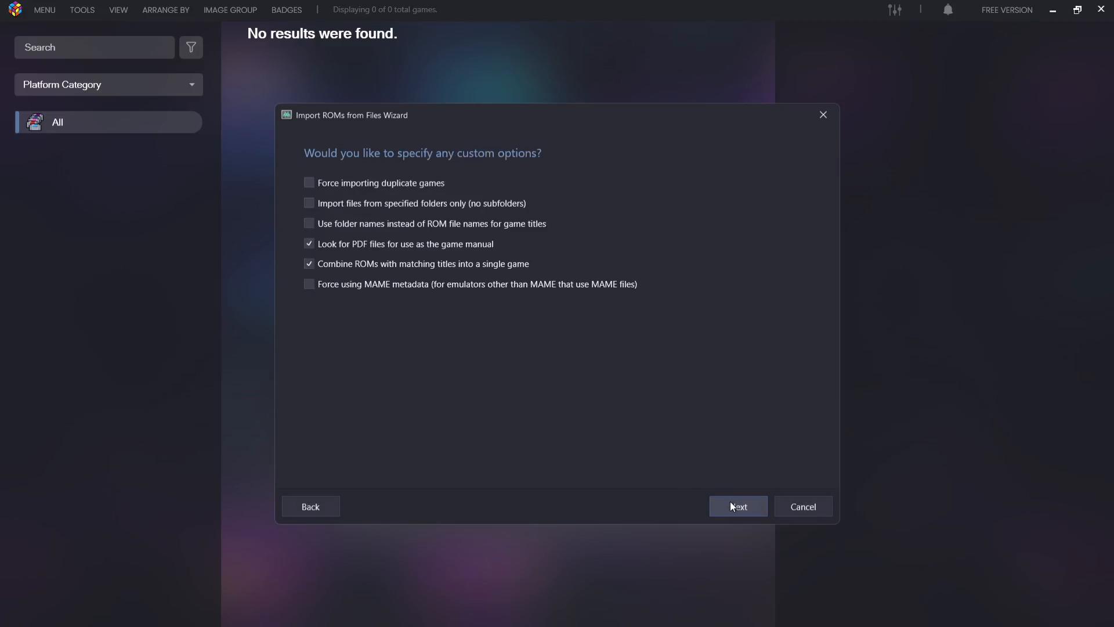
pyautogui.click(738, 506)
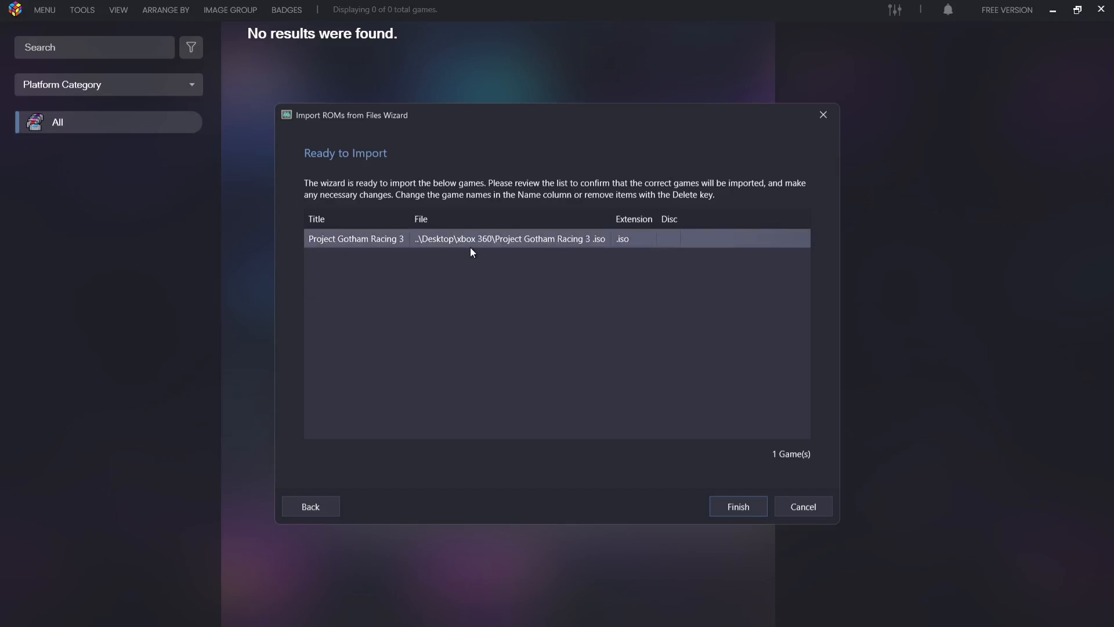
pyautogui.moveTo(517, 242)
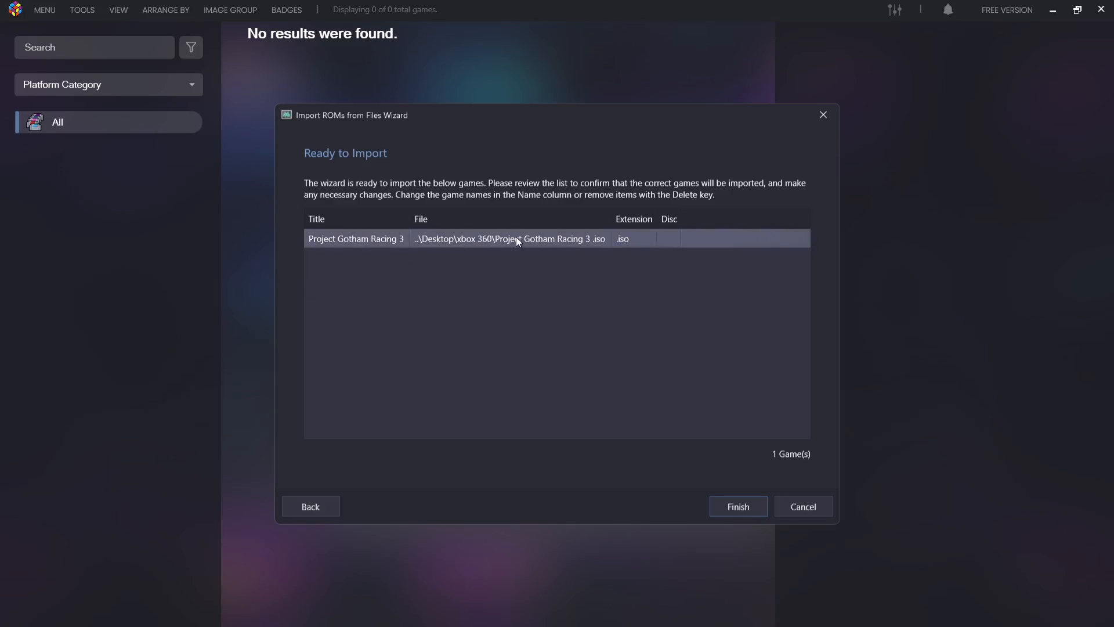
pyautogui.click(738, 506)
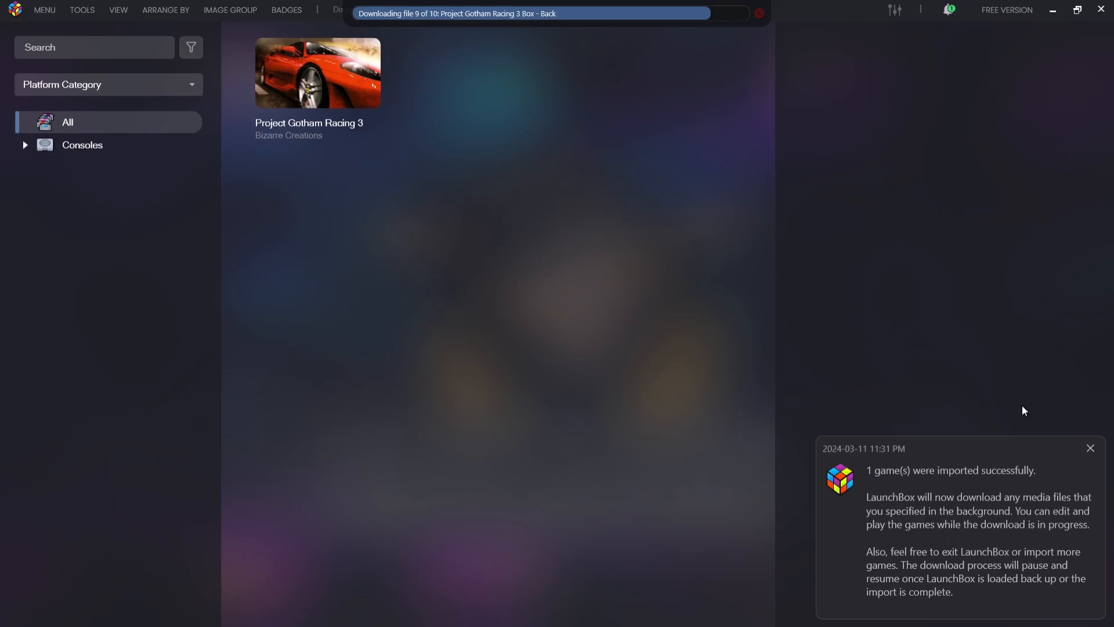
# Dismiss the import notice and show Project Gotham Racing 3's details with its Xbox 360 info and Play option.
pyautogui.click(1090, 448)
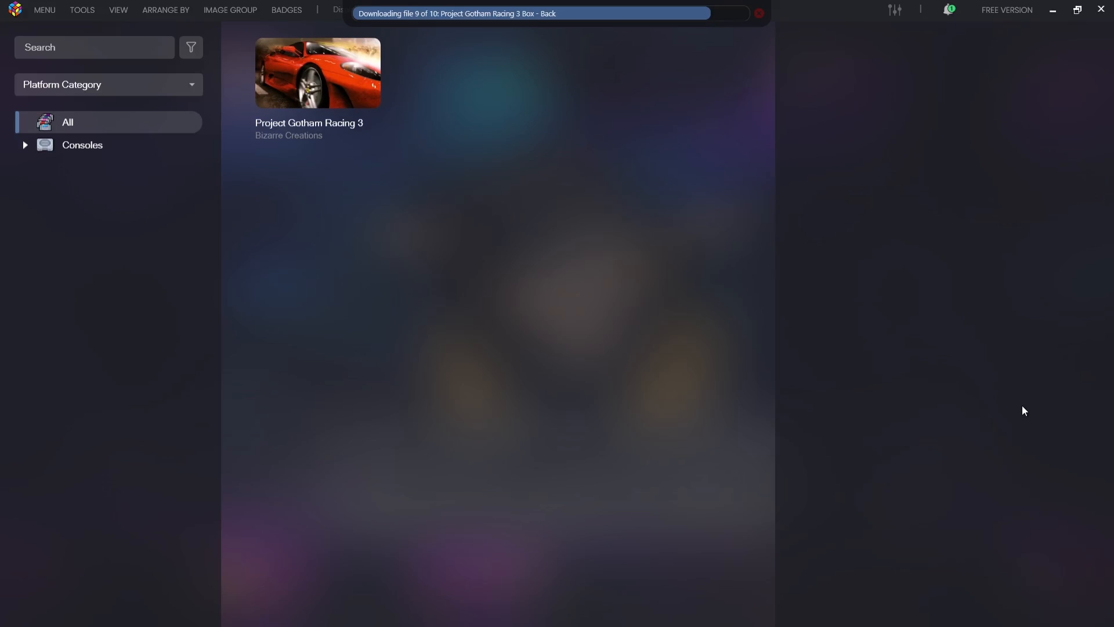
pyautogui.click(230, 9)
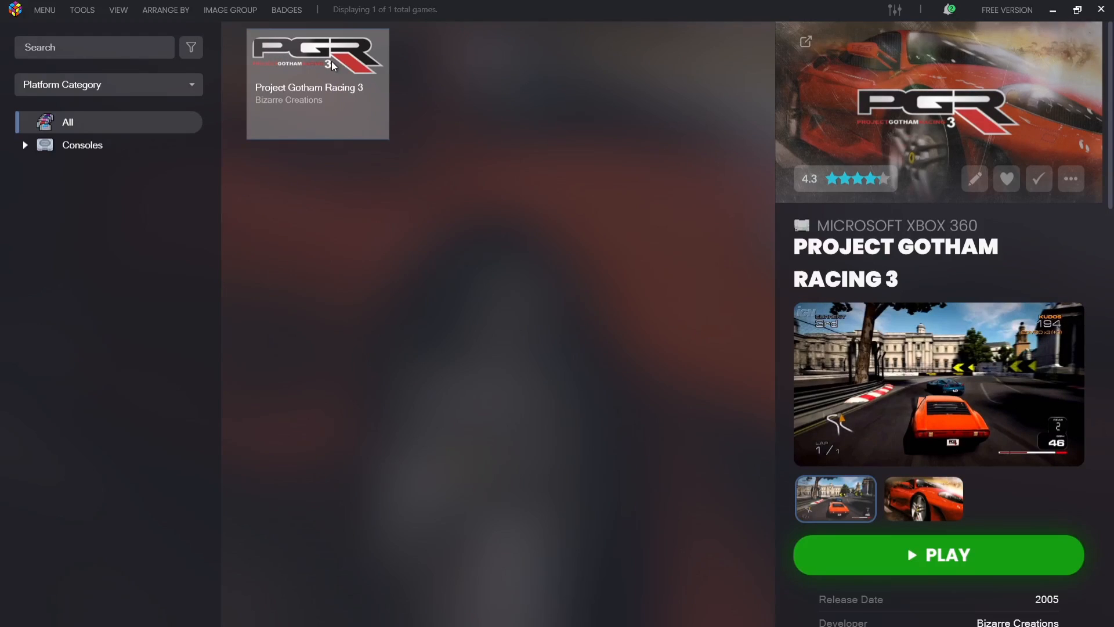
pyautogui.rightClick(335, 64)
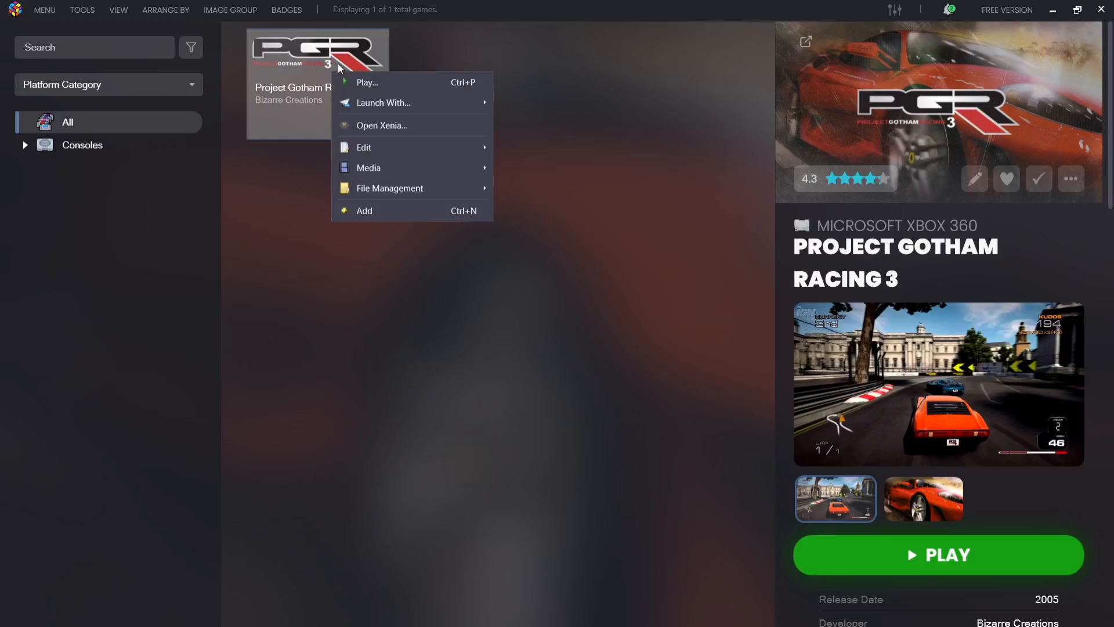
pyautogui.moveTo(383, 102)
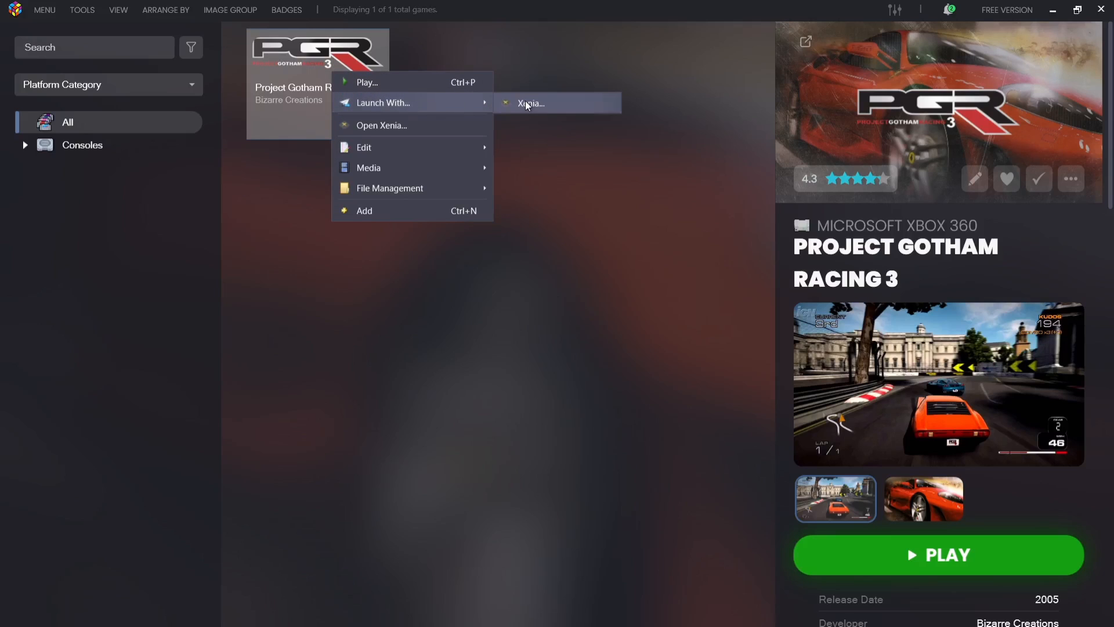
pyautogui.click(530, 104)
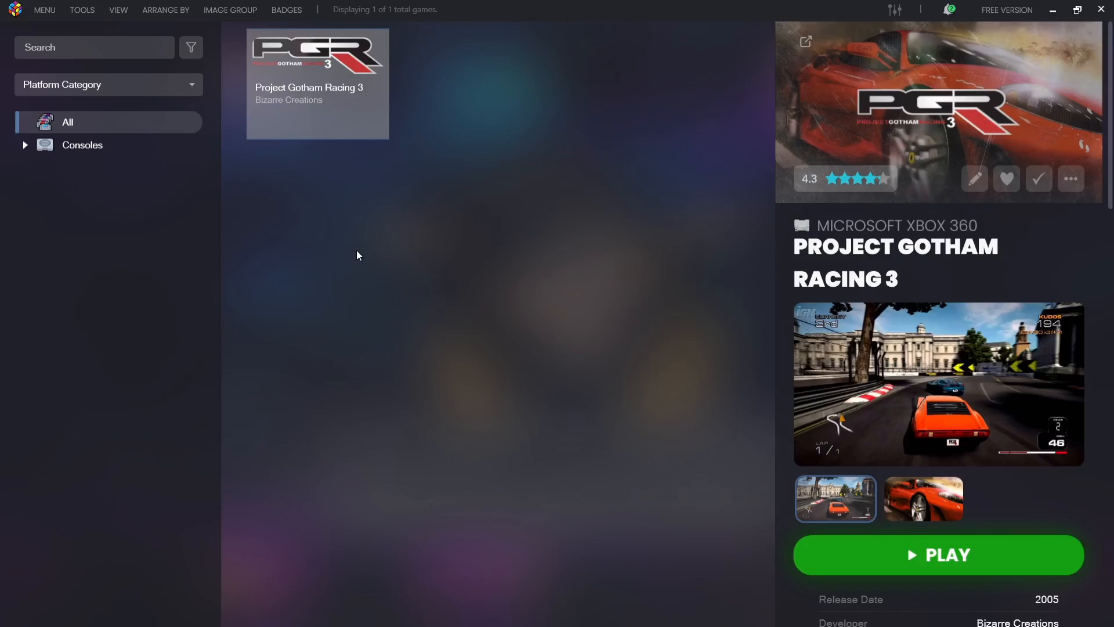
# Give the Xenia emulator --fullscreen as its default command-line parameter via Manage Emulators and save.
pyautogui.click(81, 9)
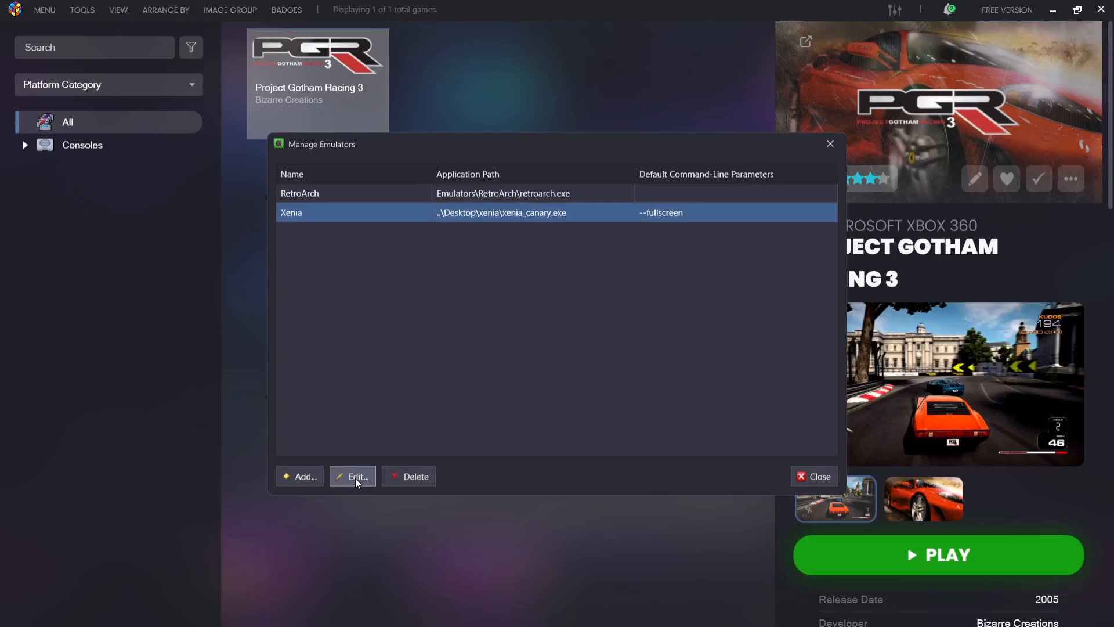
pyautogui.click(353, 476)
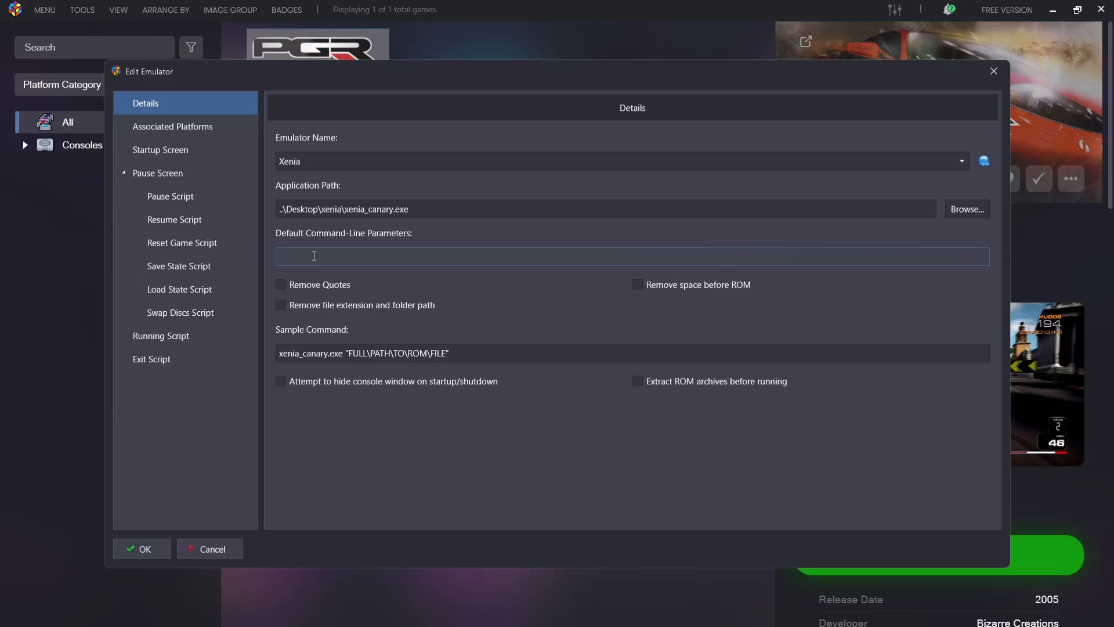
pyautogui.write('--')
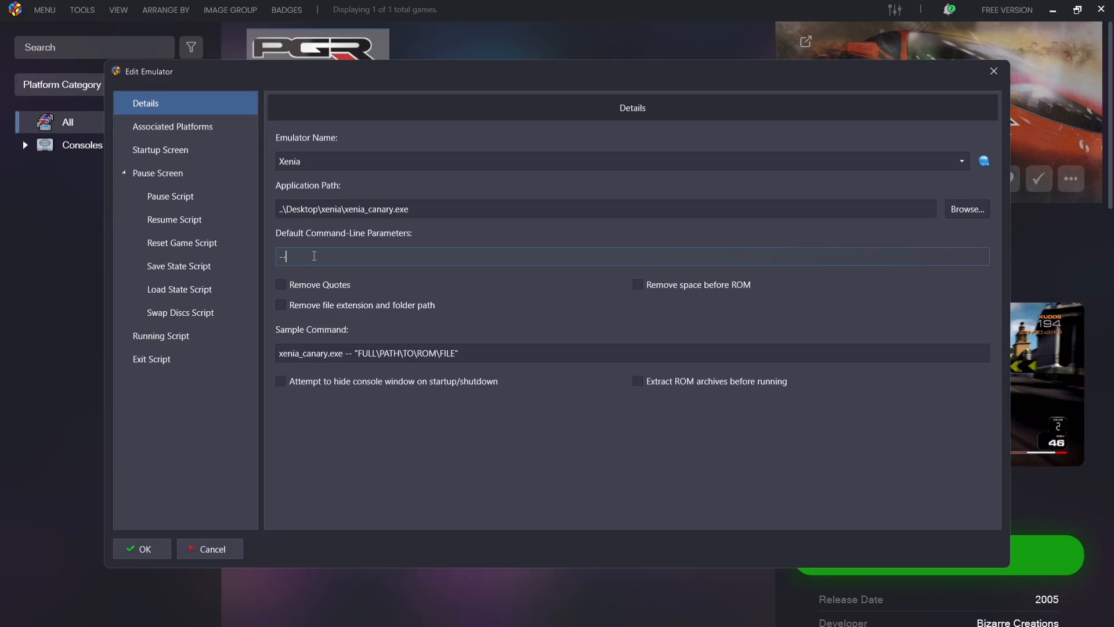
pyautogui.write('fullsc')
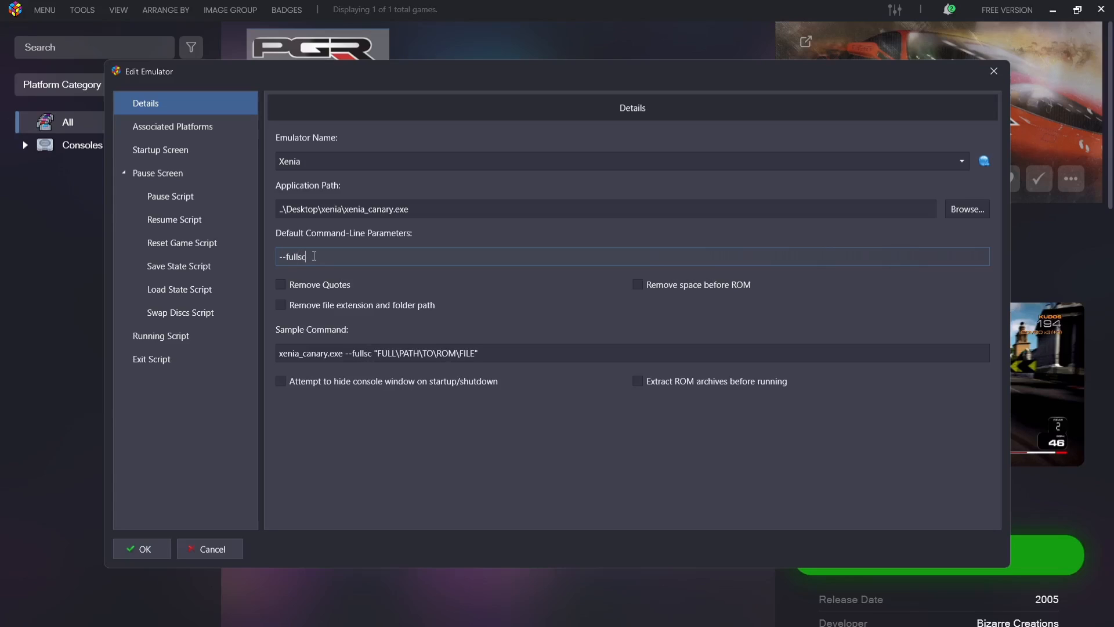
pyautogui.write('reen')
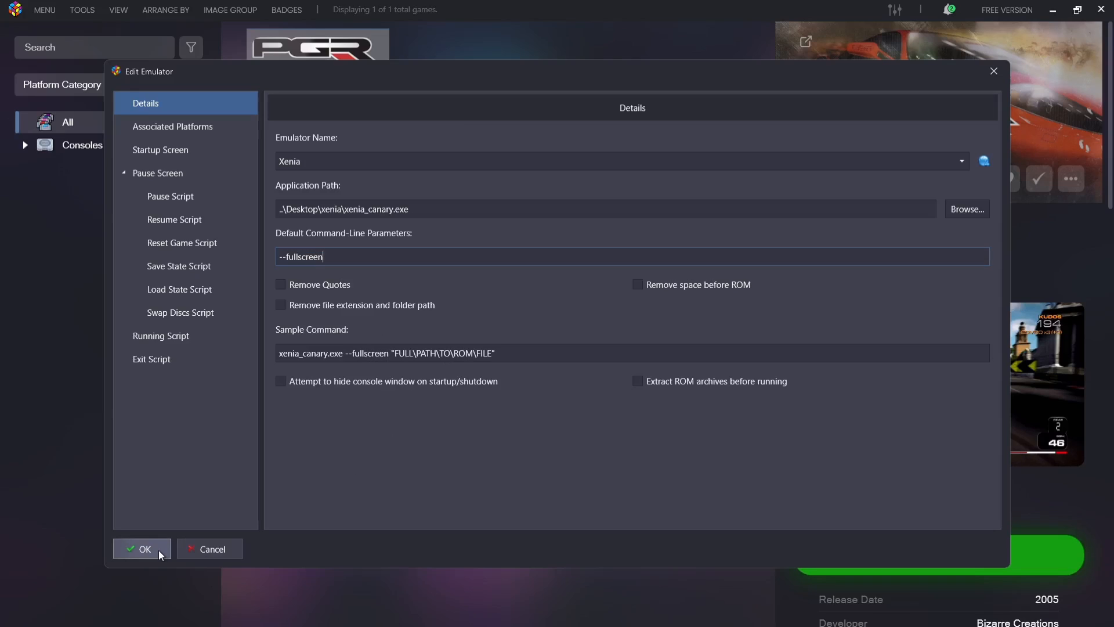
pyautogui.click(142, 549)
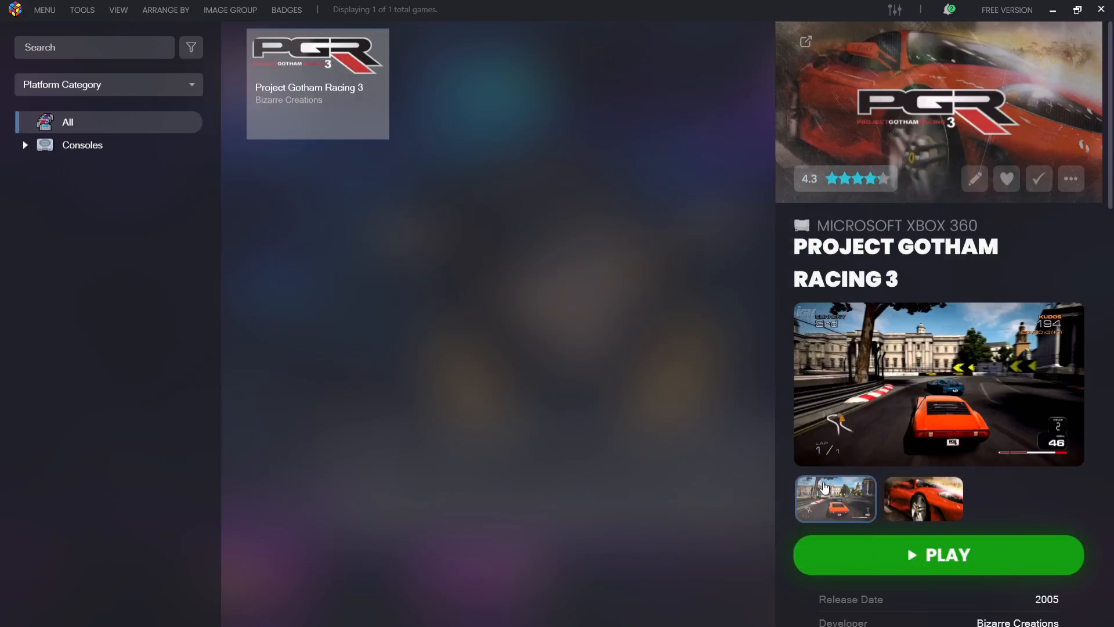
pyautogui.moveTo(924, 559)
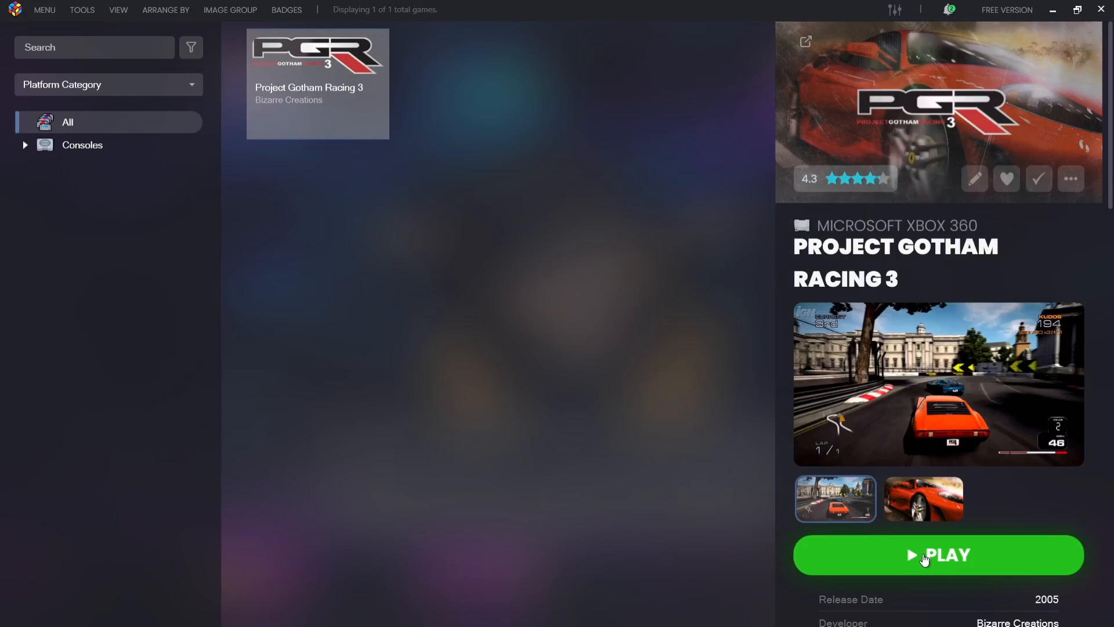
# Play Project Gotham Racing 3 fullscreen until the profile loads, then quit back to the desktop.
pyautogui.click(938, 555)
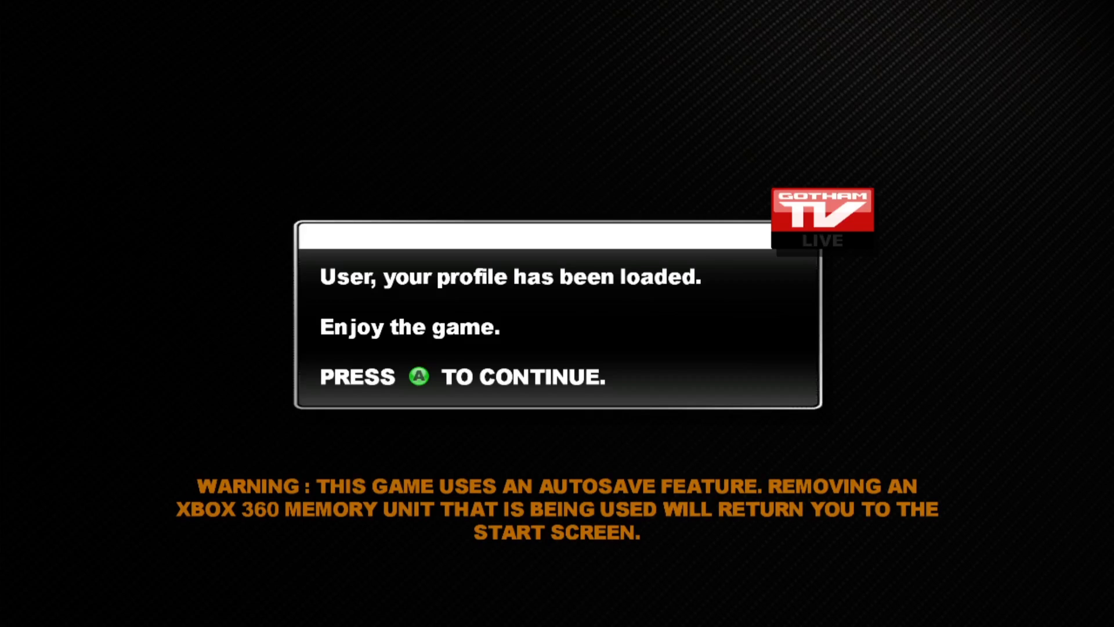
pyautogui.press('a')
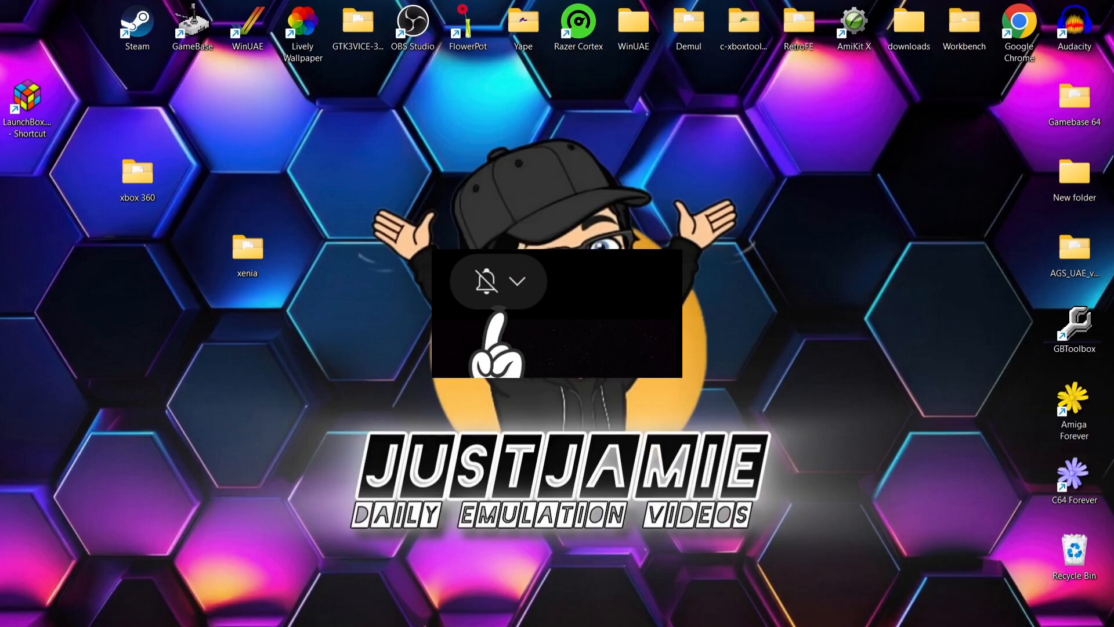
pyautogui.click(523, 281)
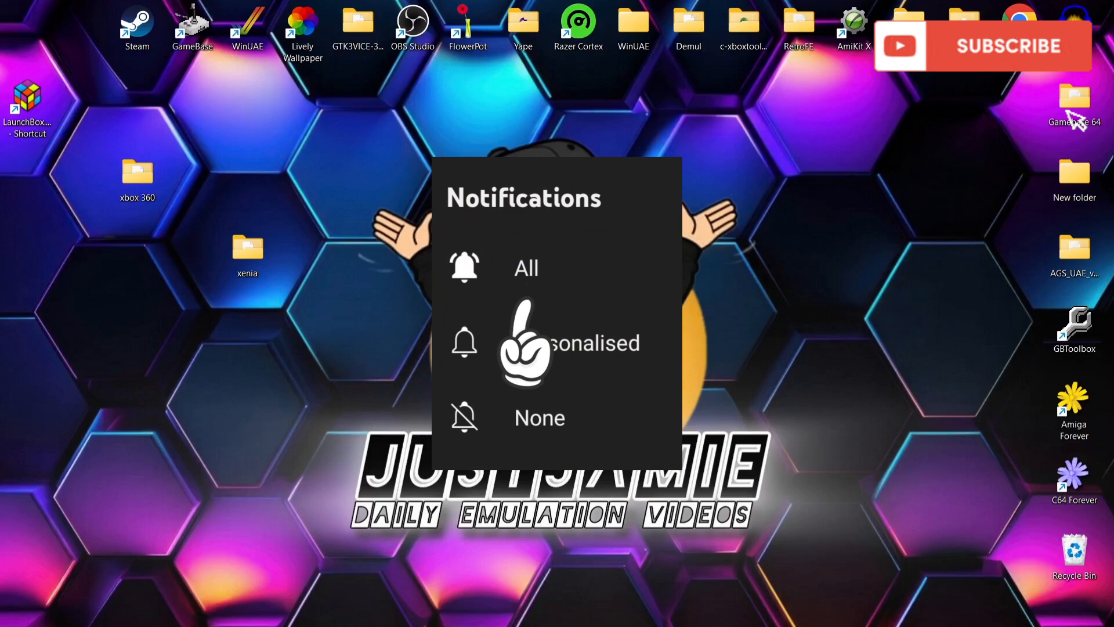